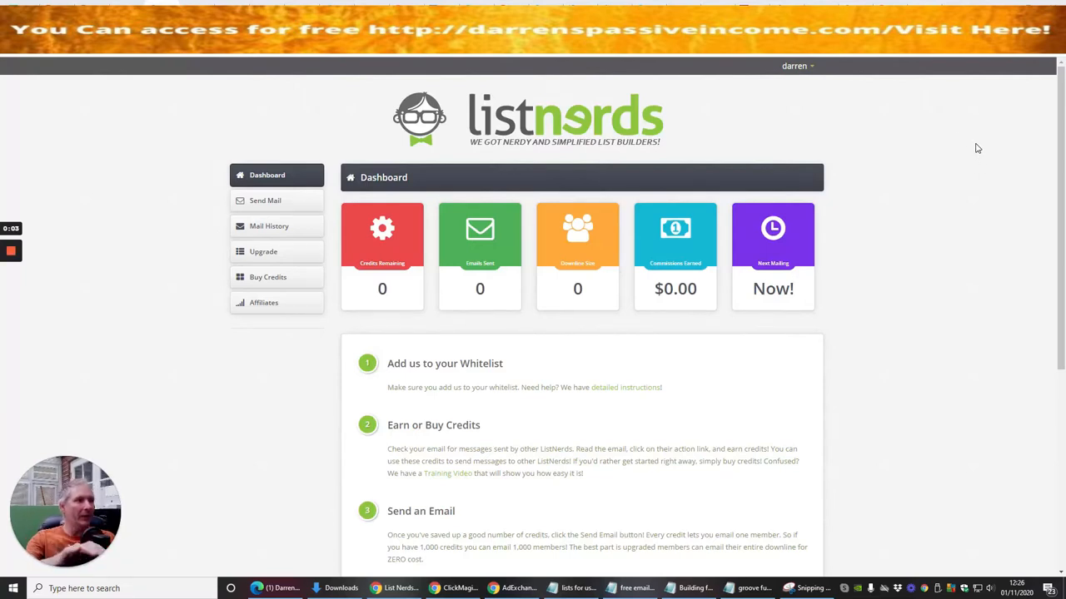
mouse_move(479, 158)
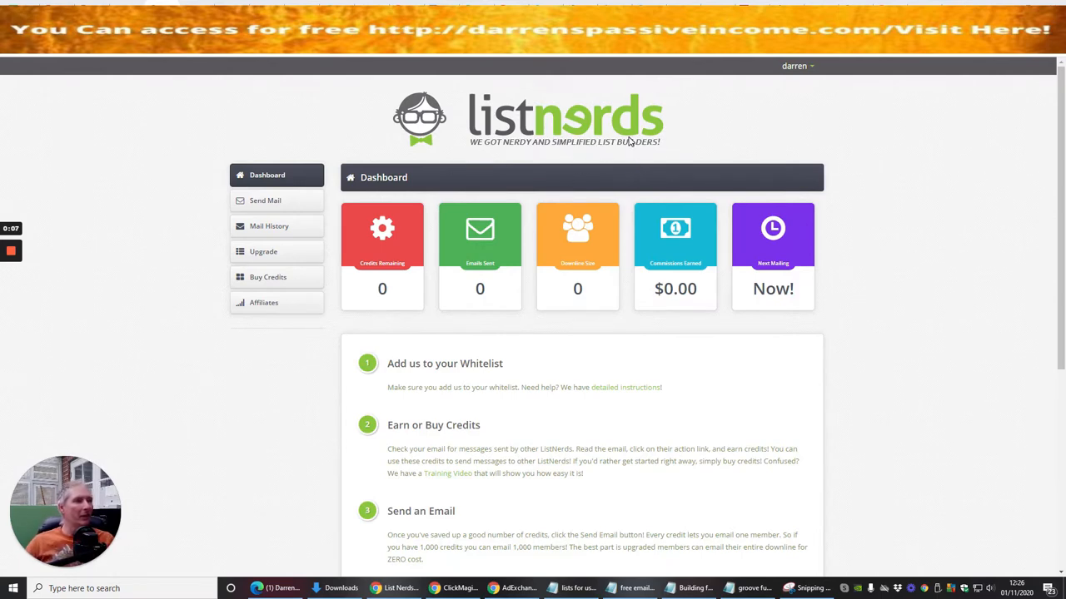
mouse_move(978, 263)
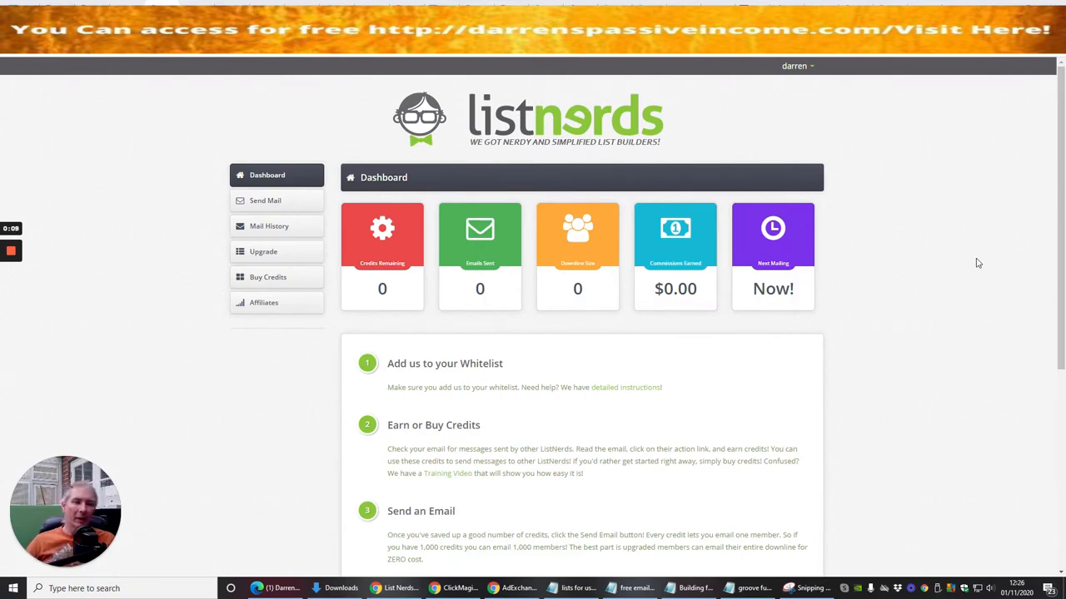
mouse_move(899, 251)
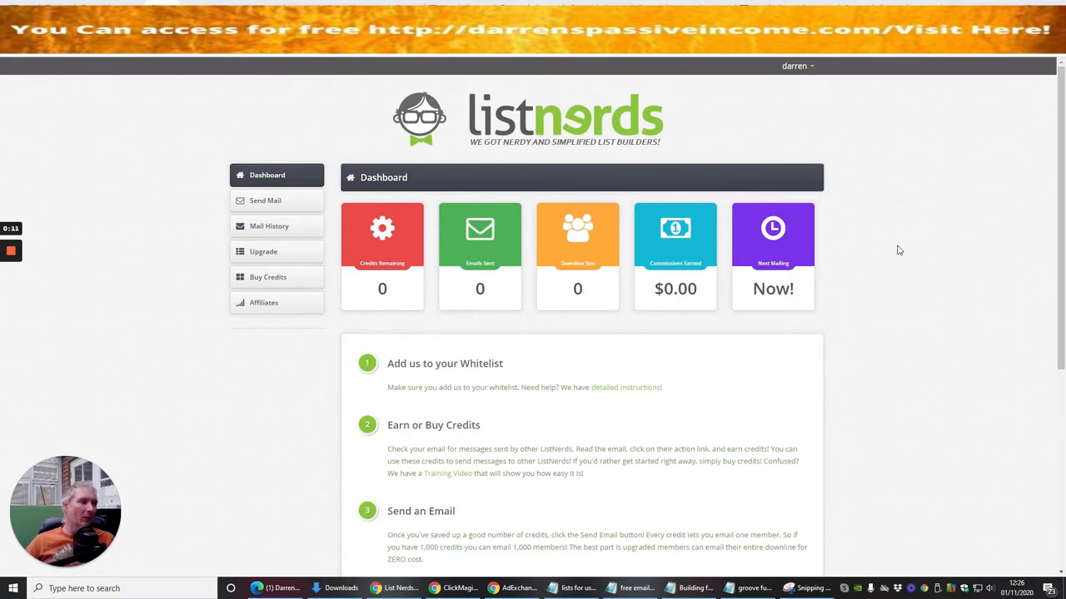
mouse_move(796, 286)
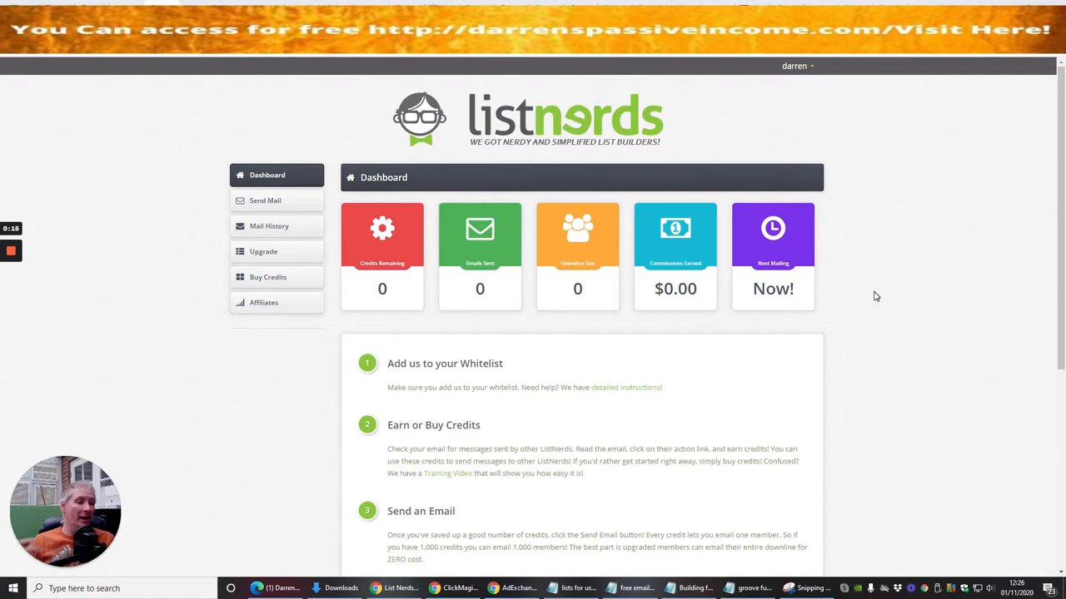
mouse_move(882, 291)
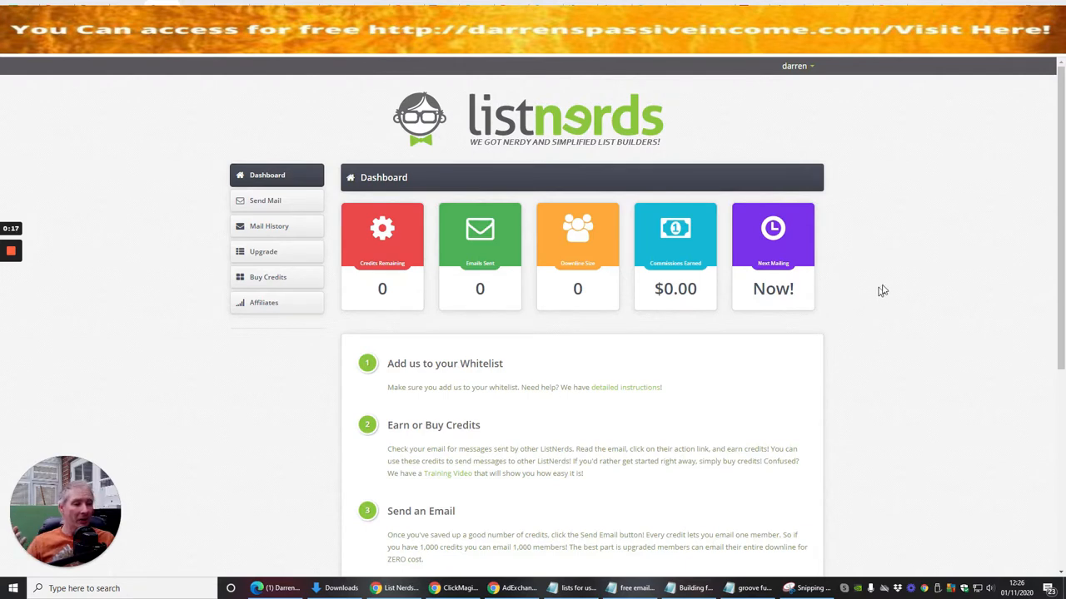
mouse_move(886, 286)
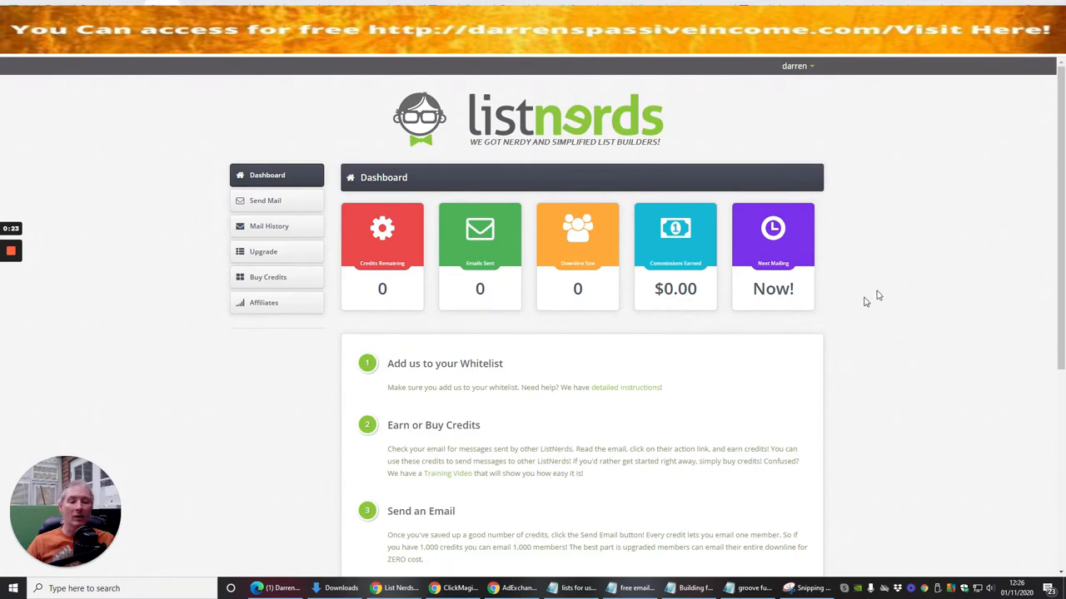
mouse_move(943, 228)
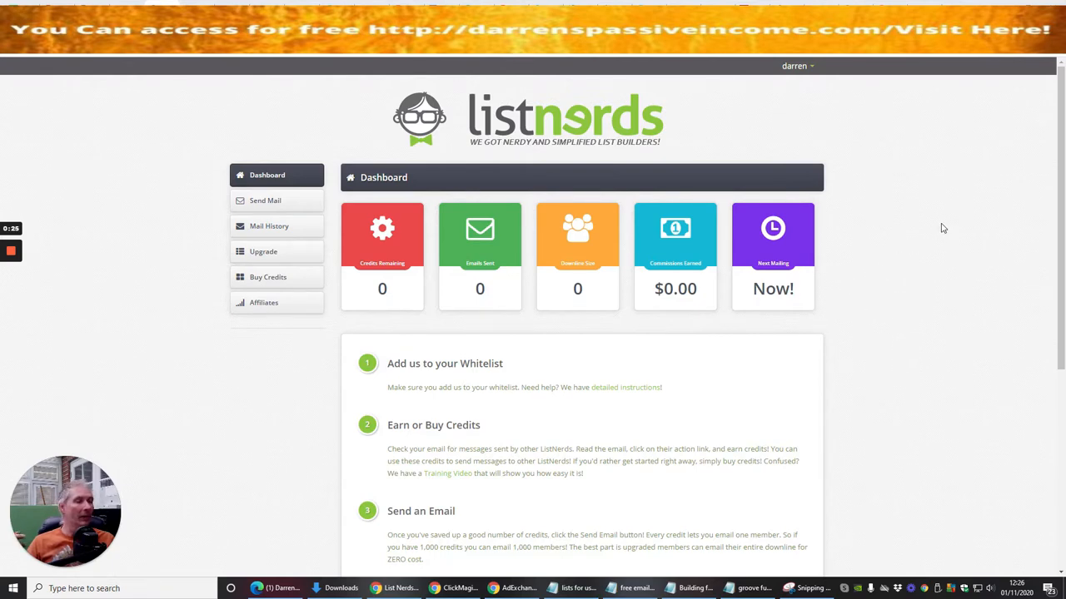
mouse_move(204, 376)
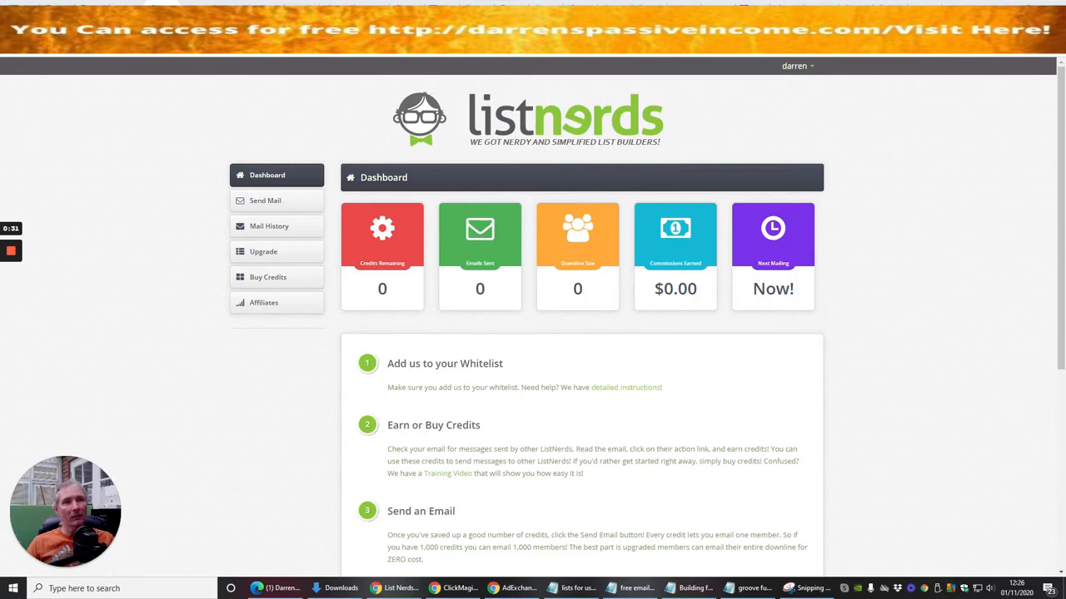
mouse_move(186, 453)
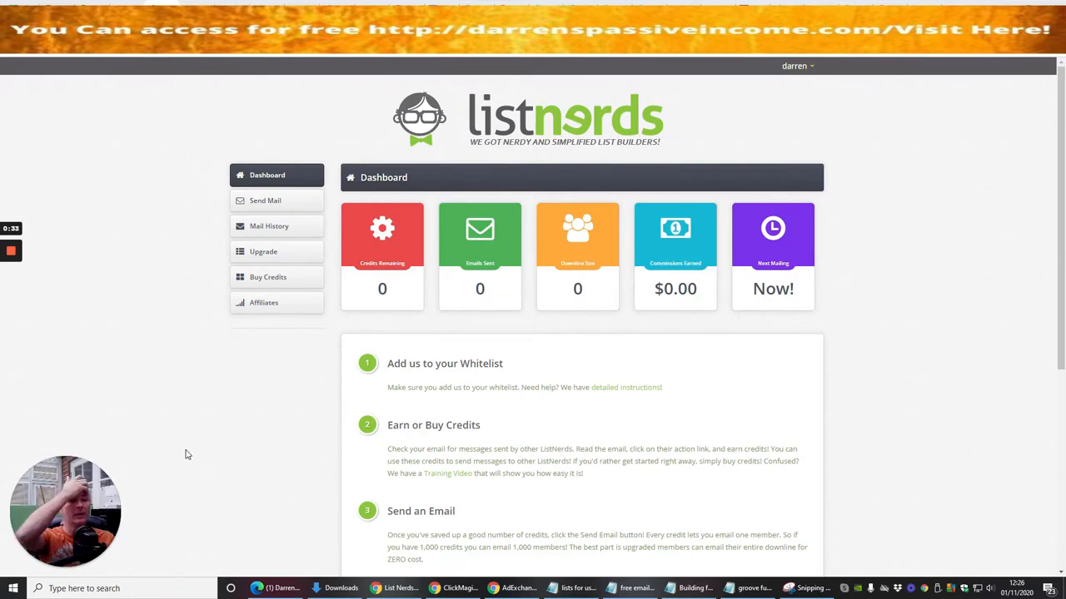
mouse_move(145, 308)
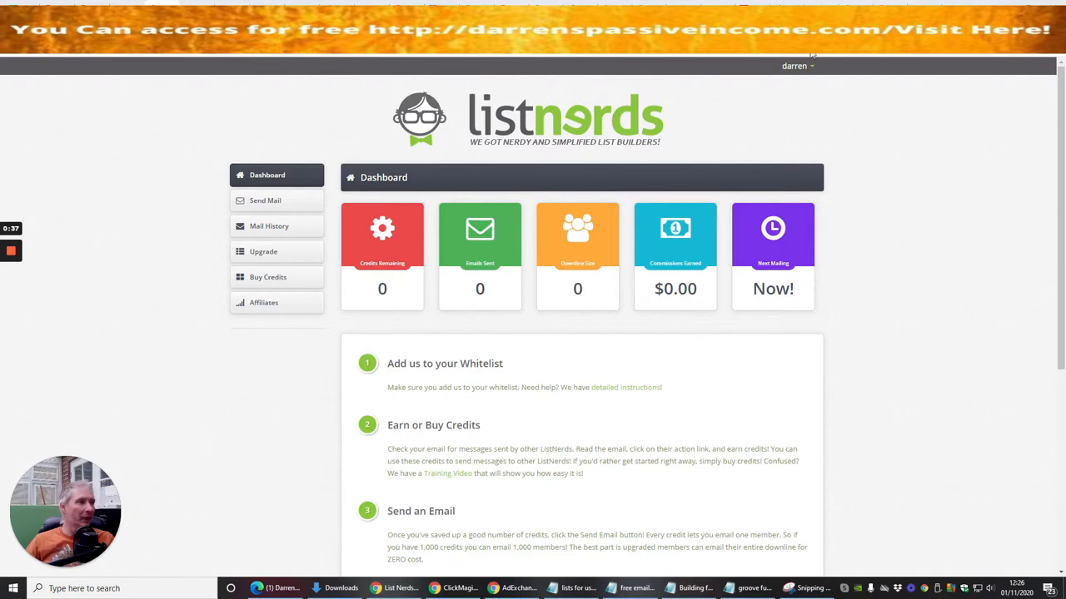
mouse_move(265, 201)
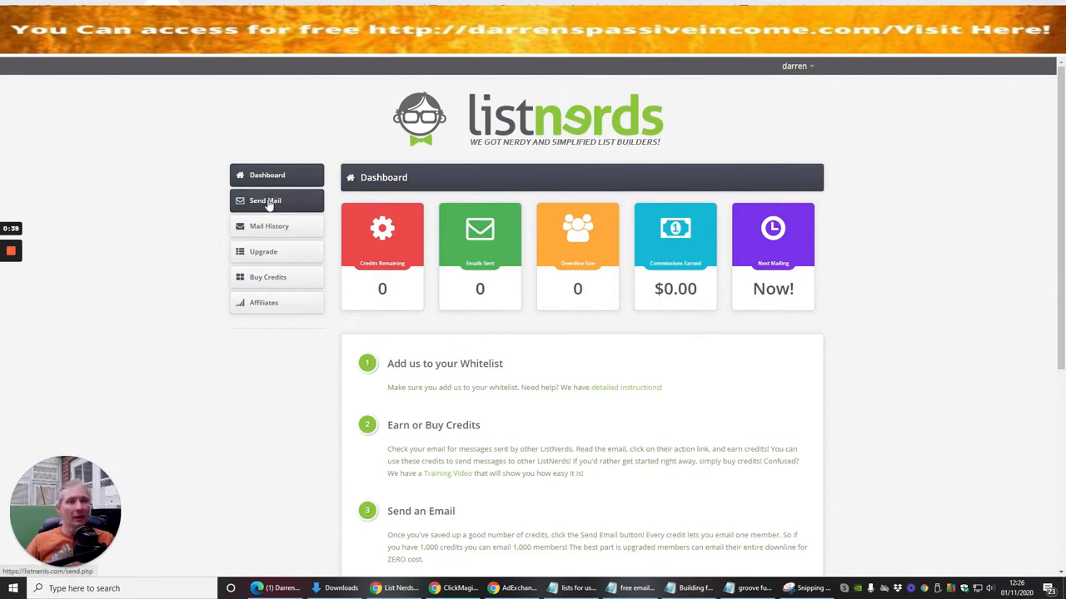
Check Send Mail and the empty Mail History, then scroll through the Upgrade plans
left_click(265, 201)
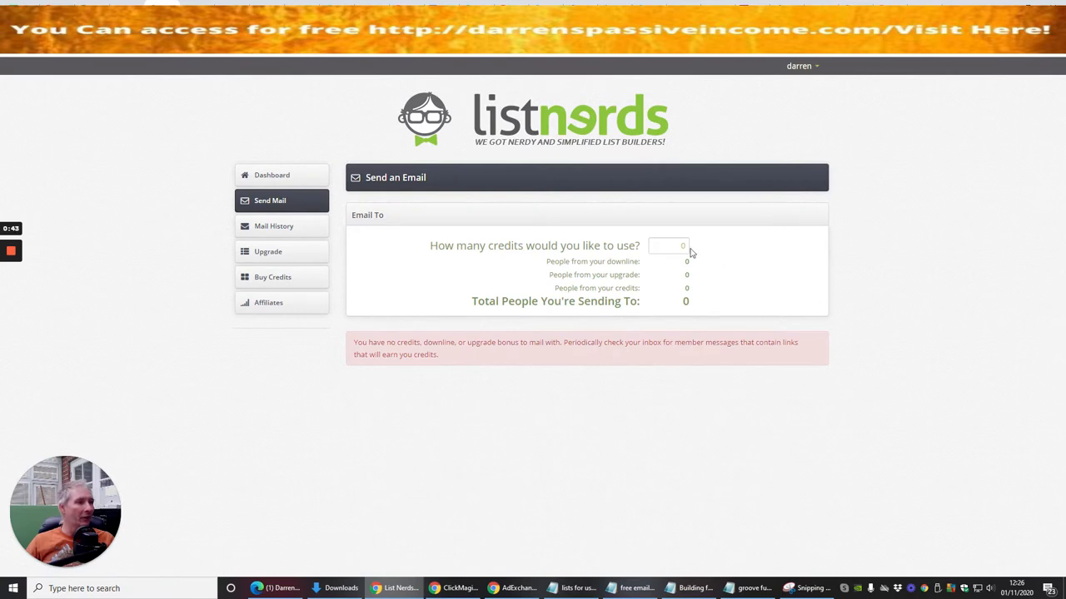
mouse_move(343, 287)
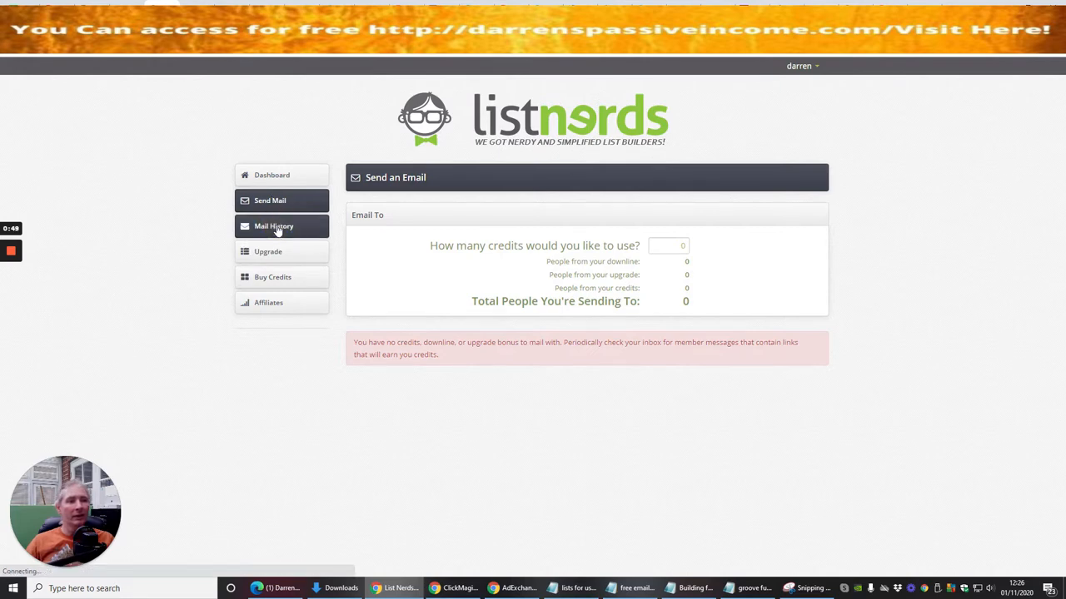
left_click(273, 225)
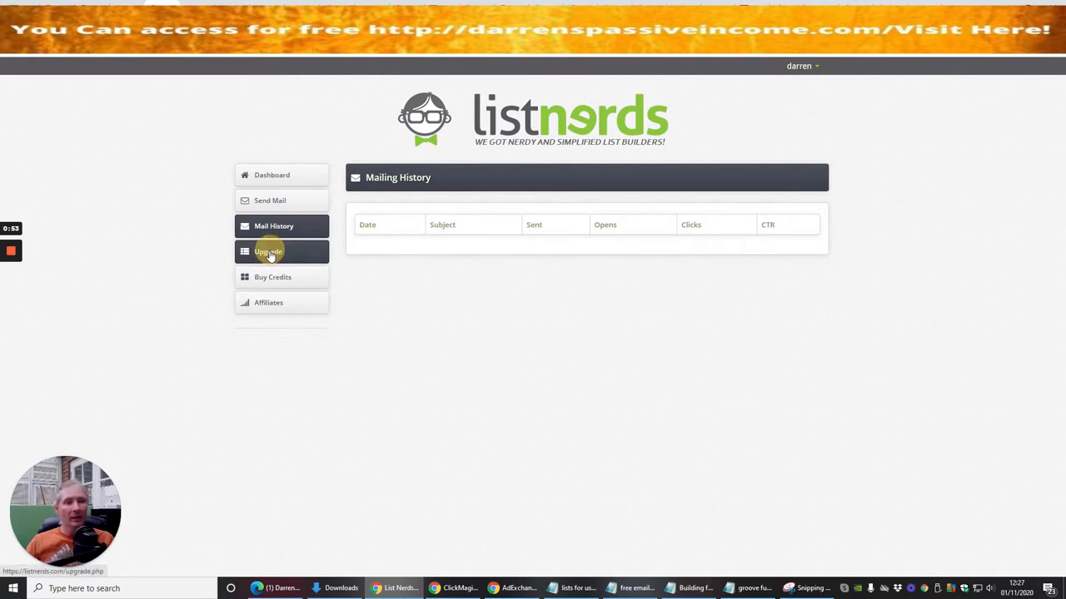
left_click(269, 251)
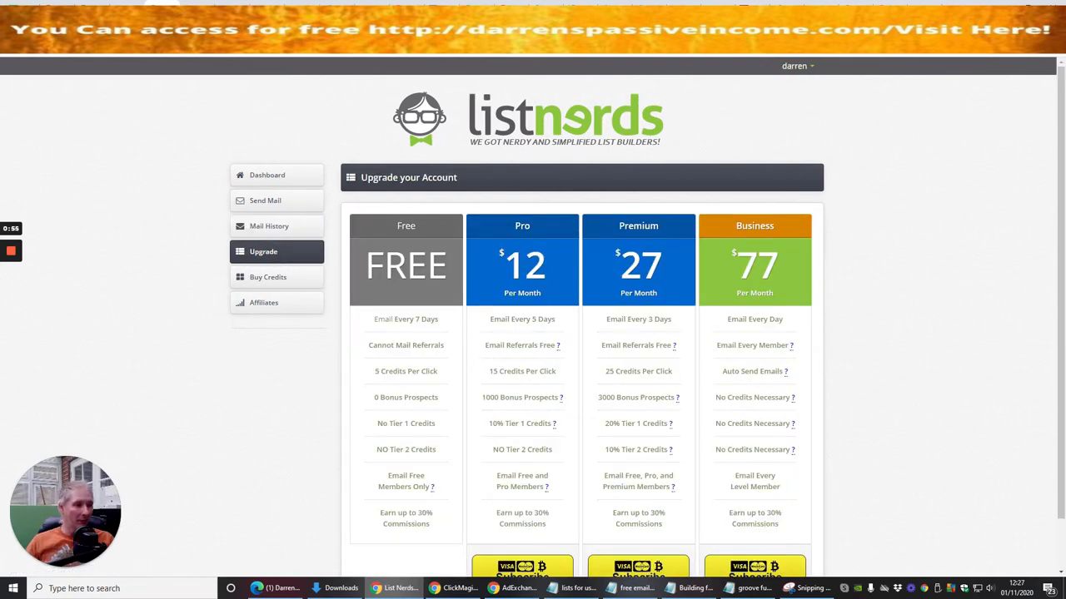
mouse_move(385, 362)
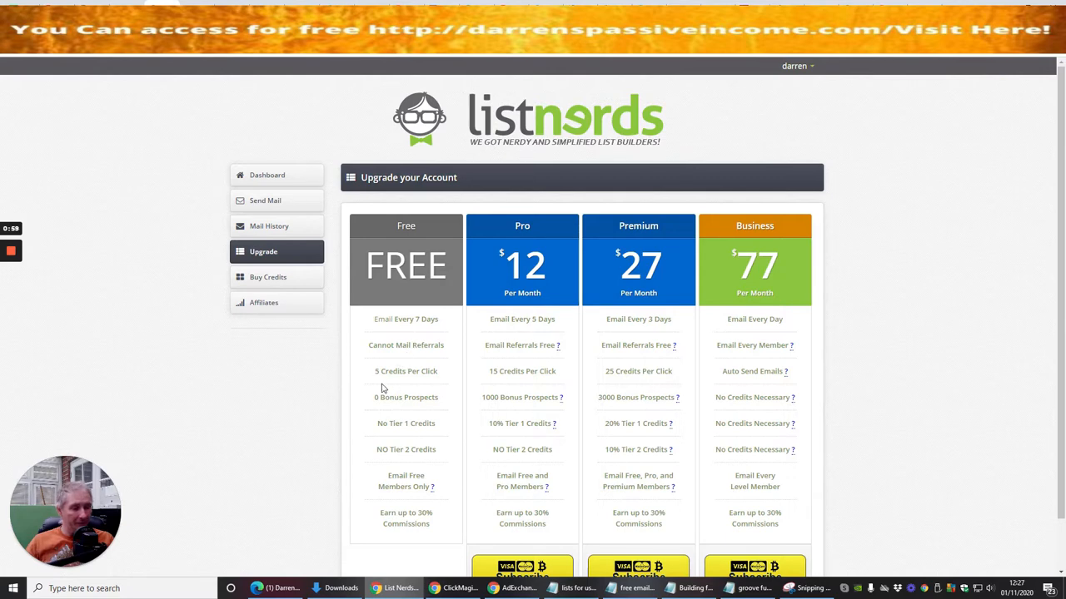
mouse_move(422, 387)
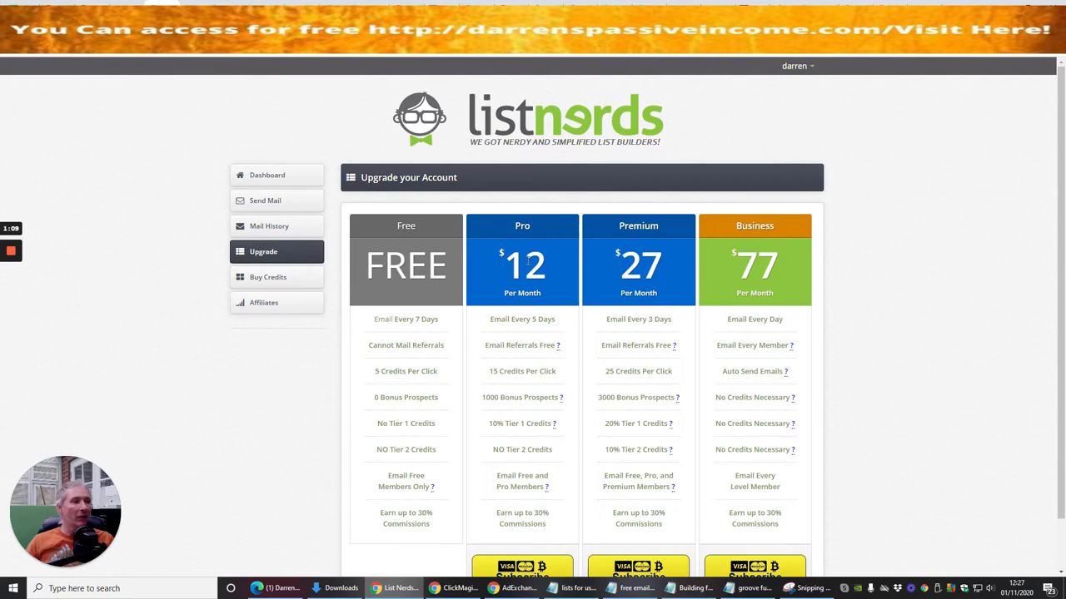
mouse_move(612, 254)
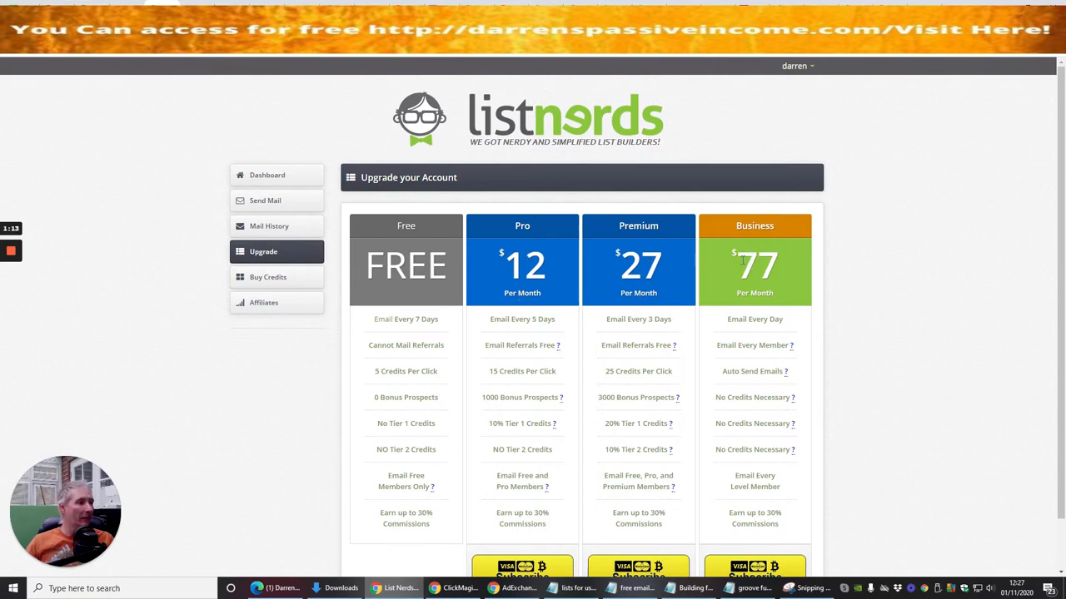
mouse_move(863, 216)
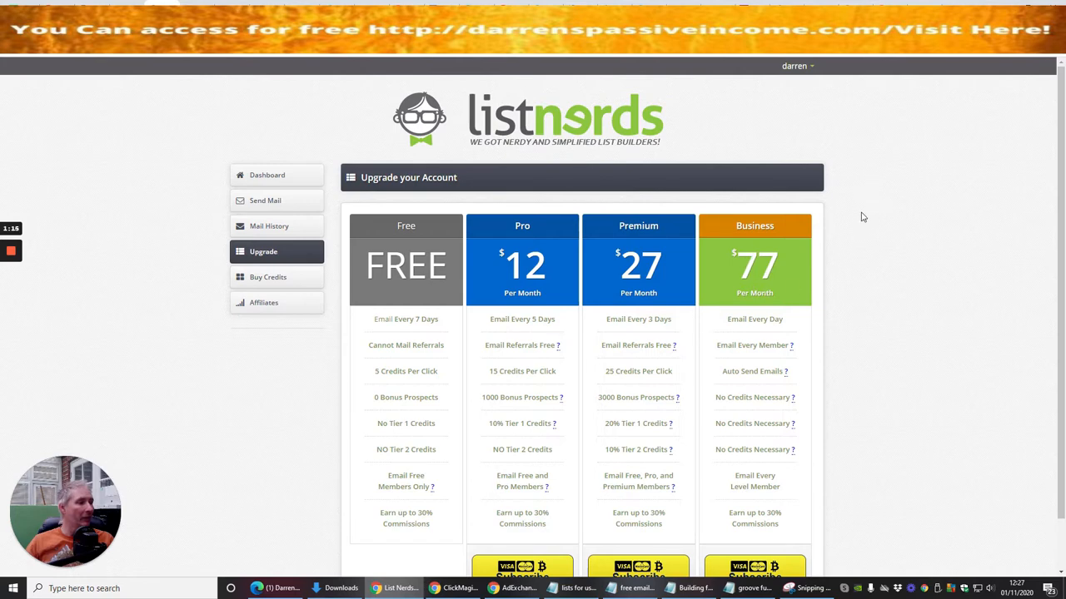
scroll("down", 3)
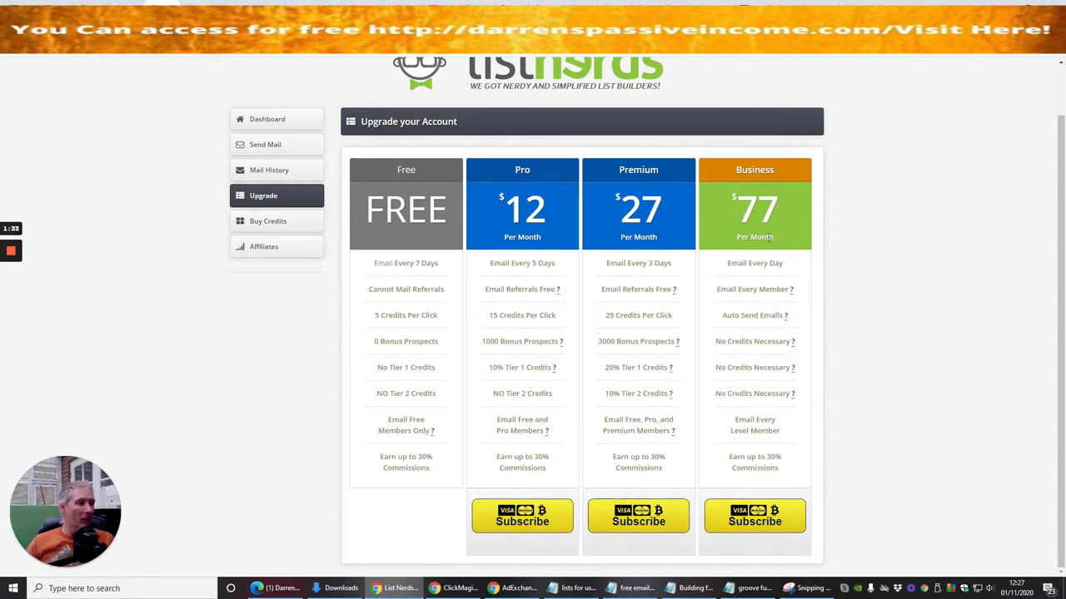
mouse_move(712, 362)
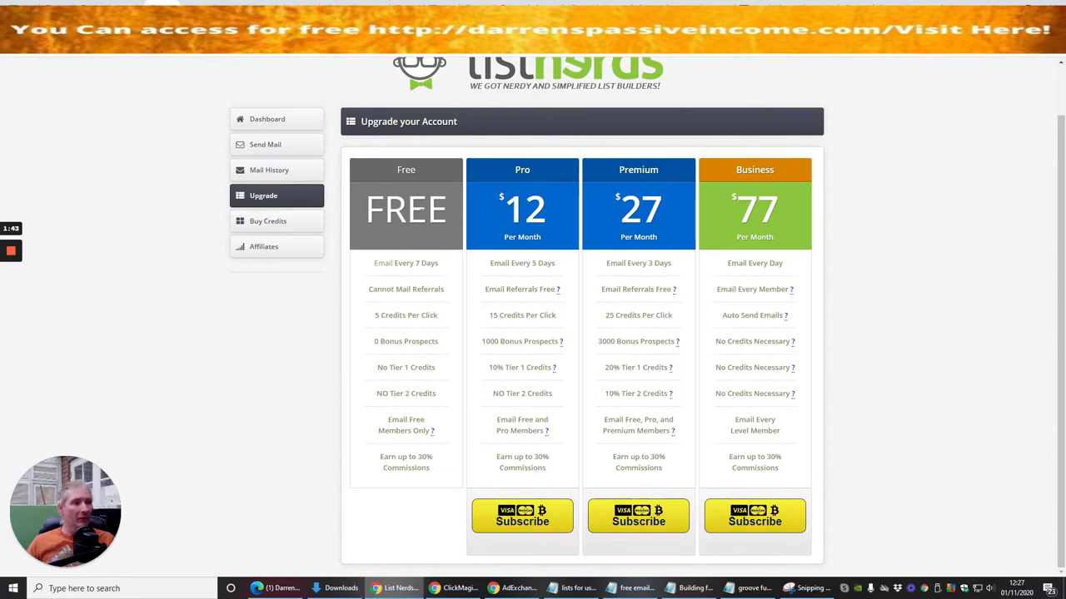
mouse_move(268, 221)
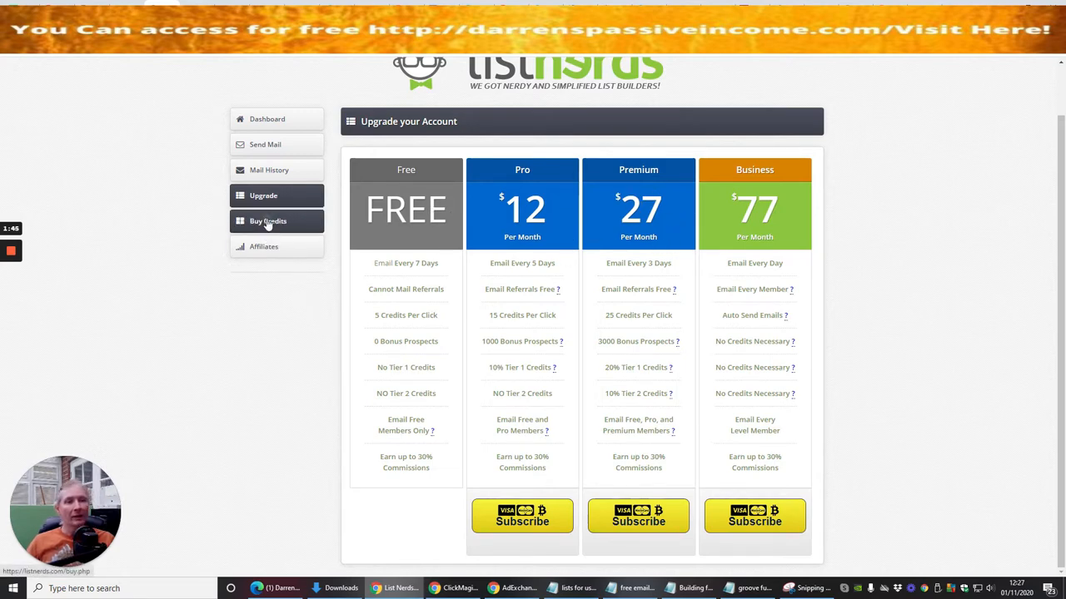
left_click(268, 221)
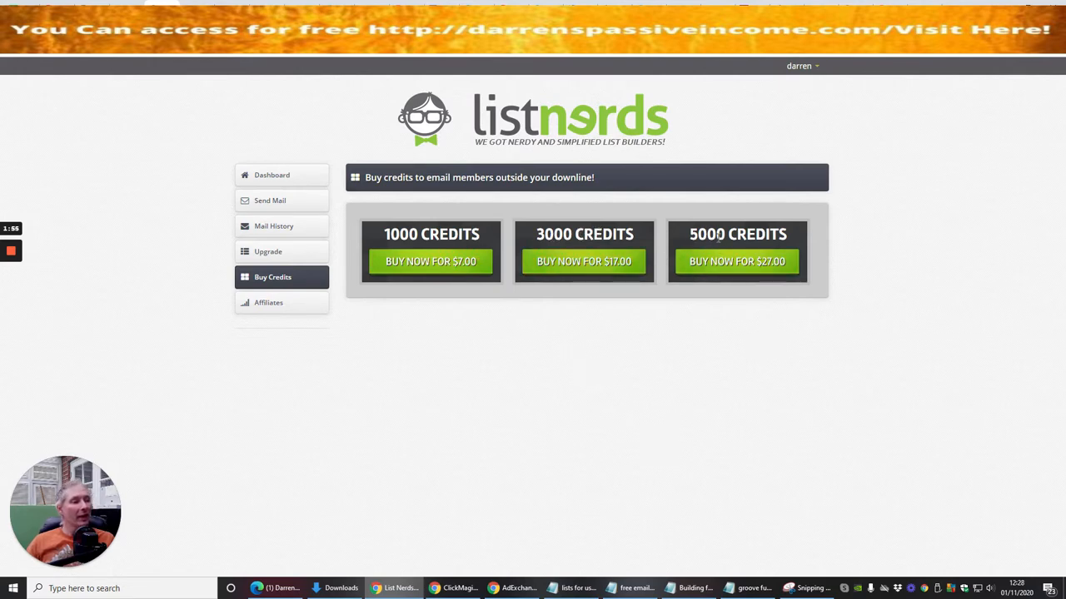
mouse_move(737, 260)
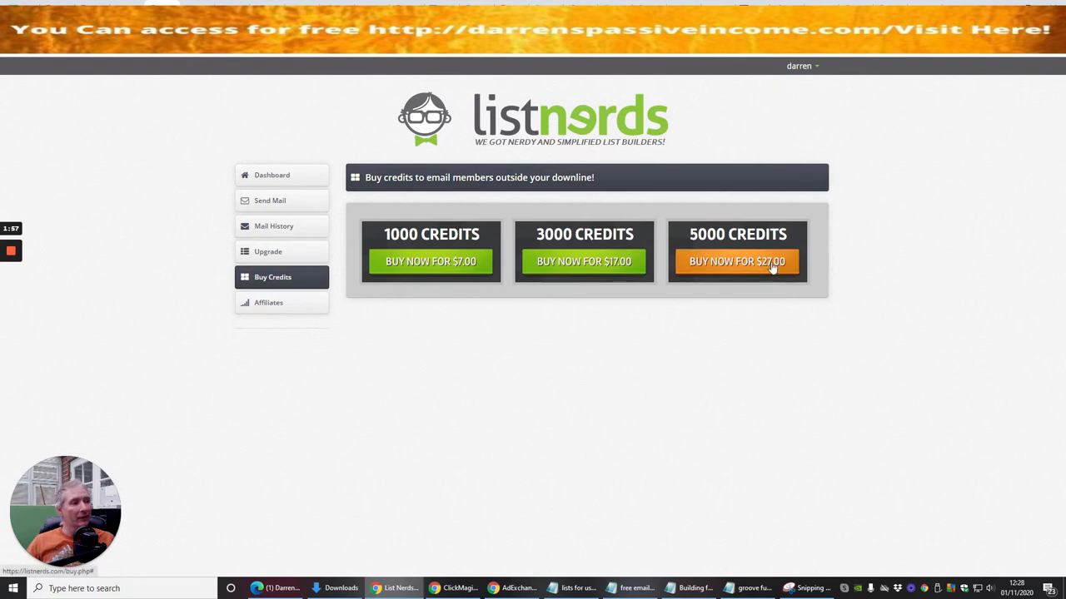
mouse_move(512, 371)
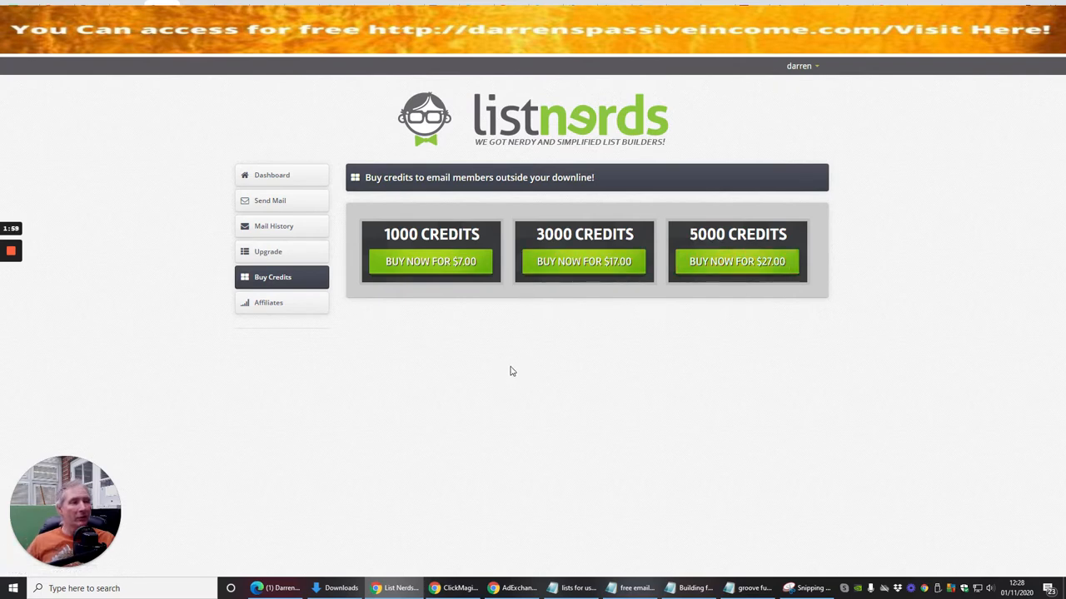
mouse_move(458, 339)
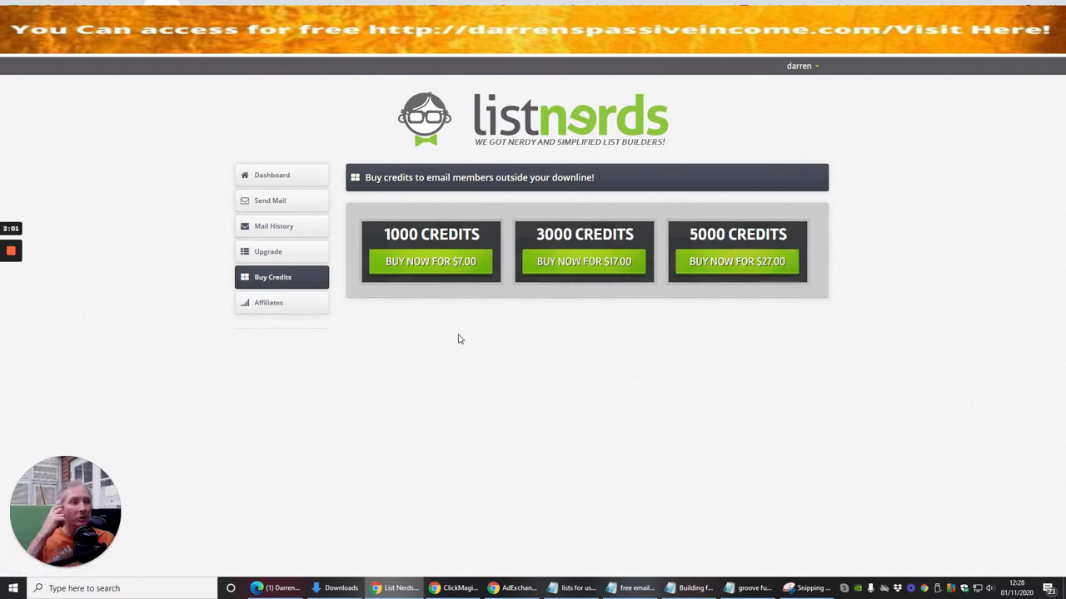
mouse_move(434, 334)
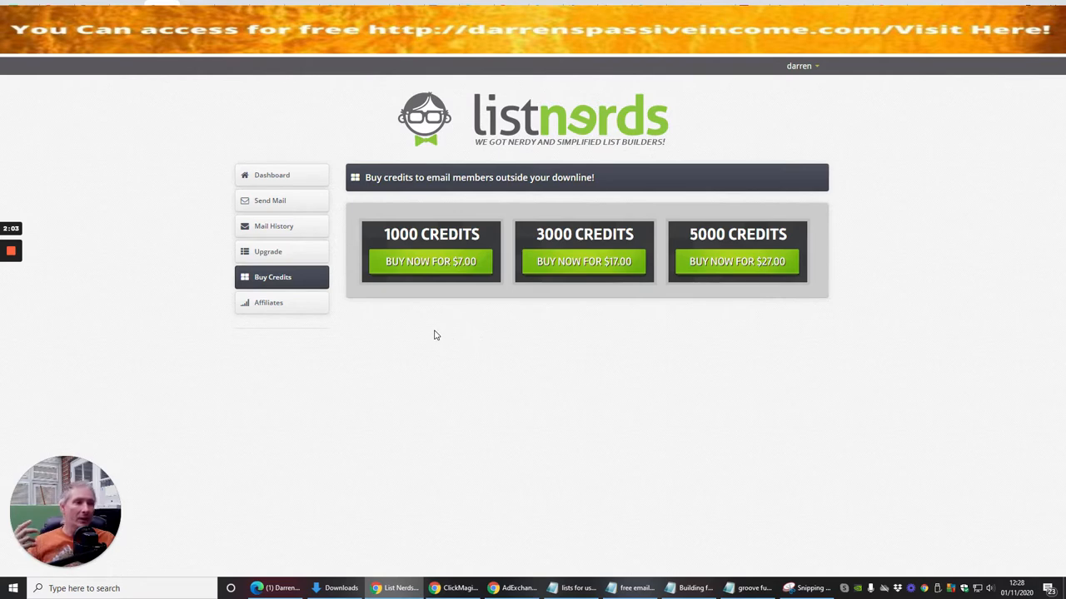
mouse_move(446, 308)
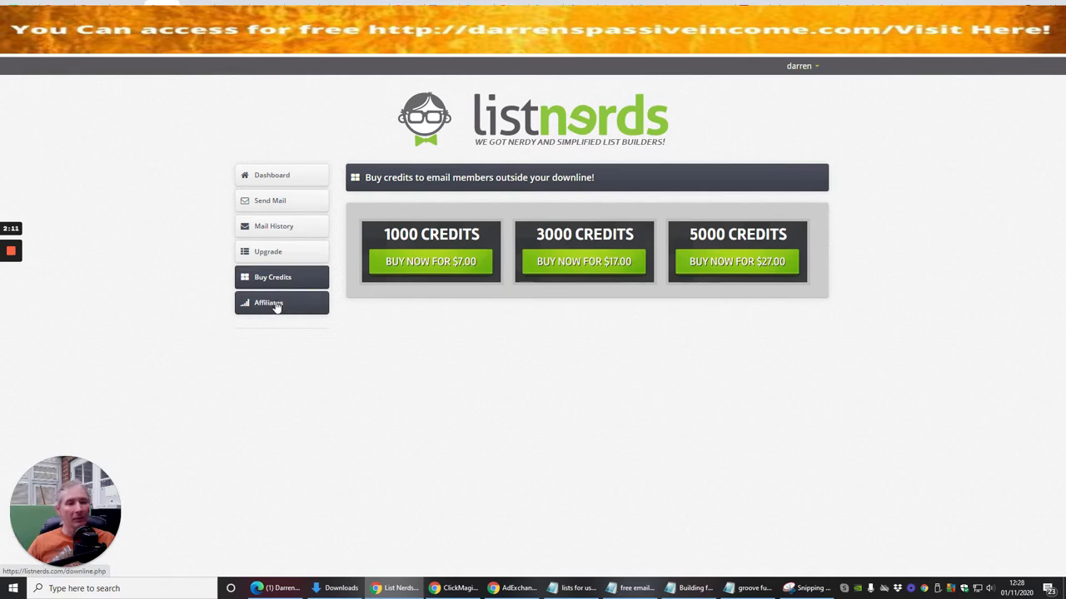
Open Affiliates and scroll to the referral link, ready-made tweets and email copy
left_click(268, 302)
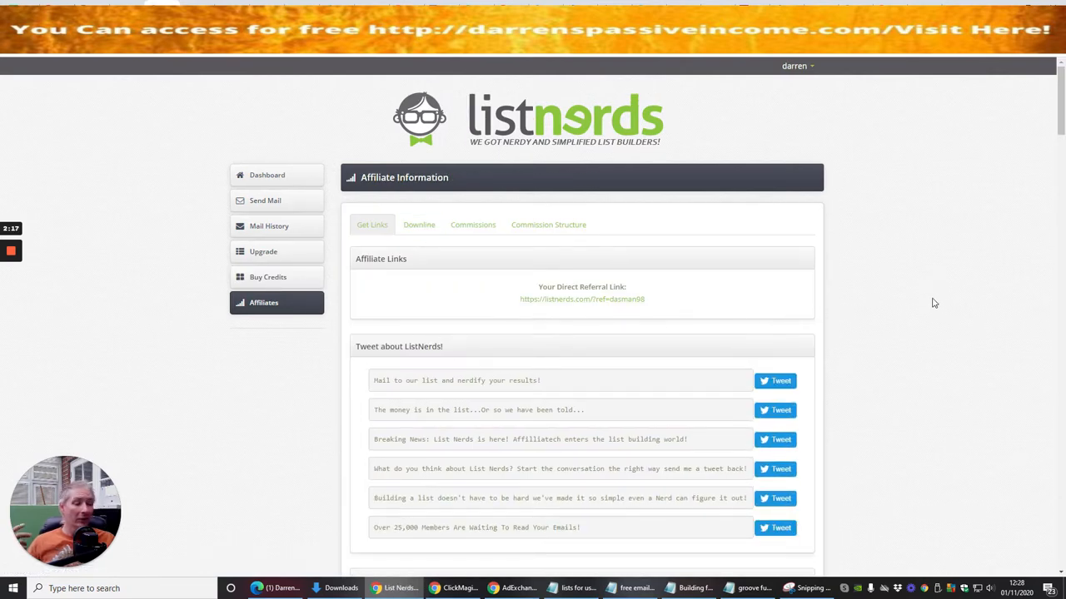
scroll("down", 3)
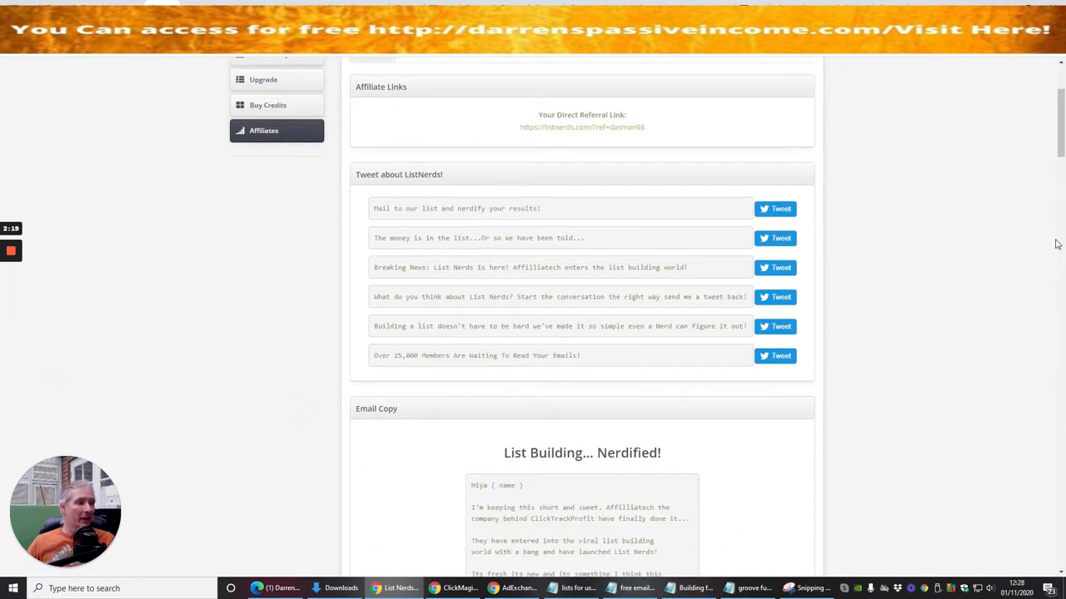
scroll("down", 3)
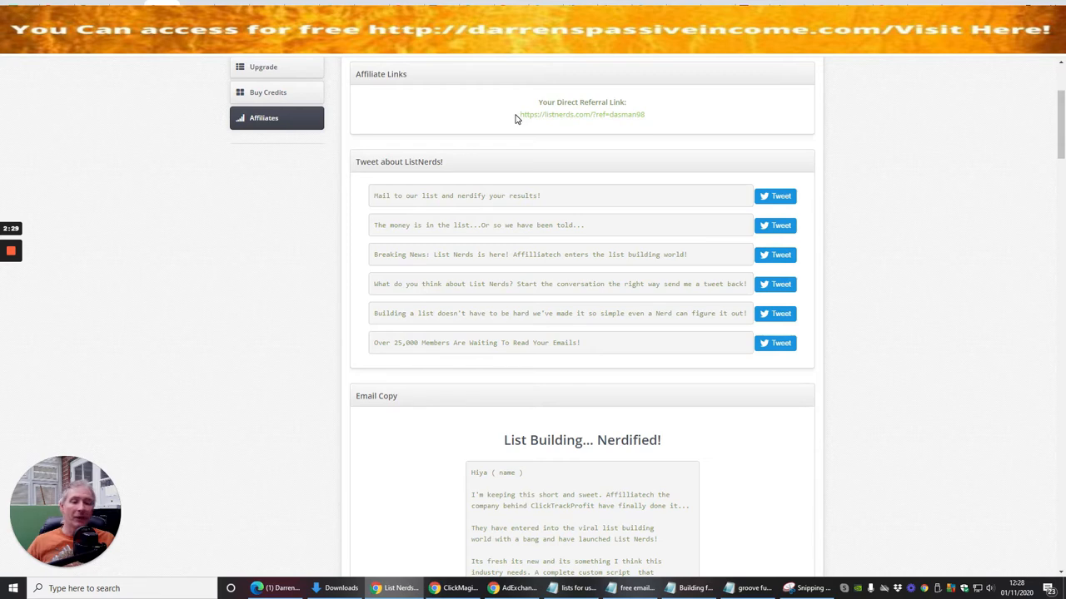
mouse_move(522, 117)
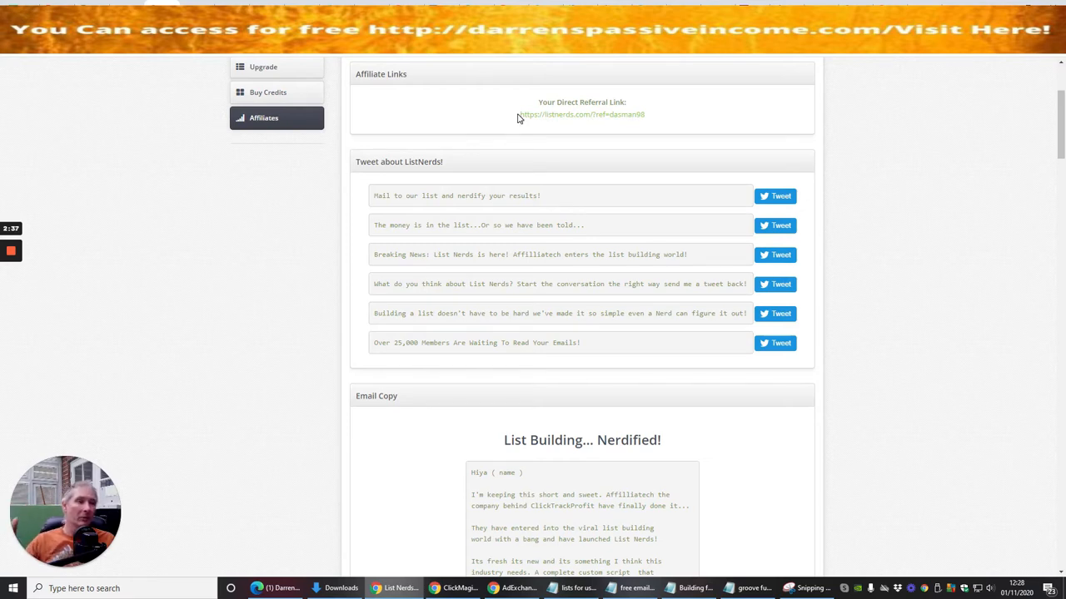
mouse_move(616, 169)
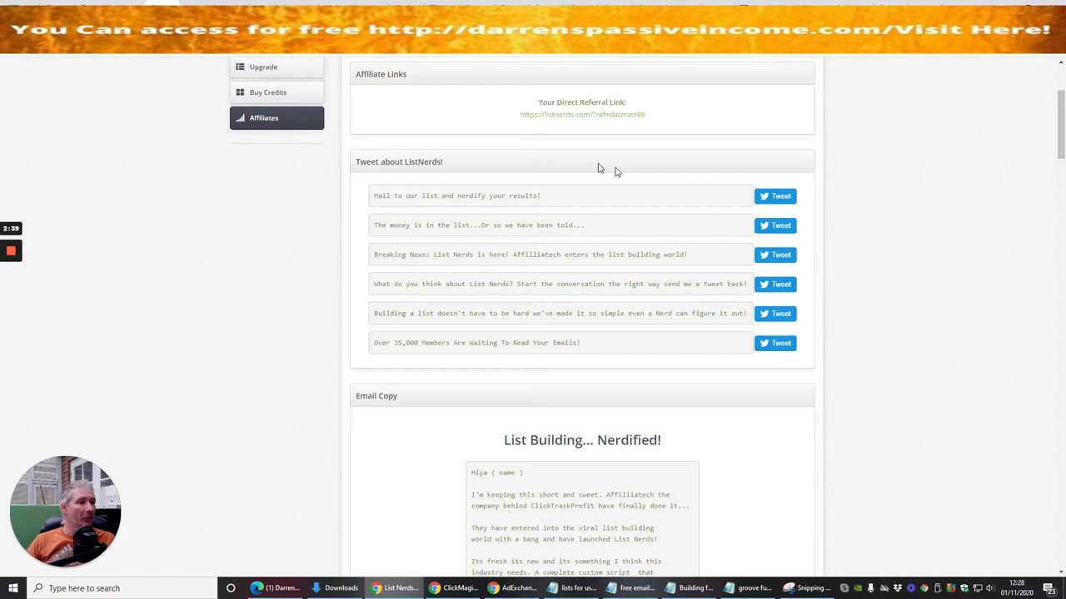
double_click(582, 114)
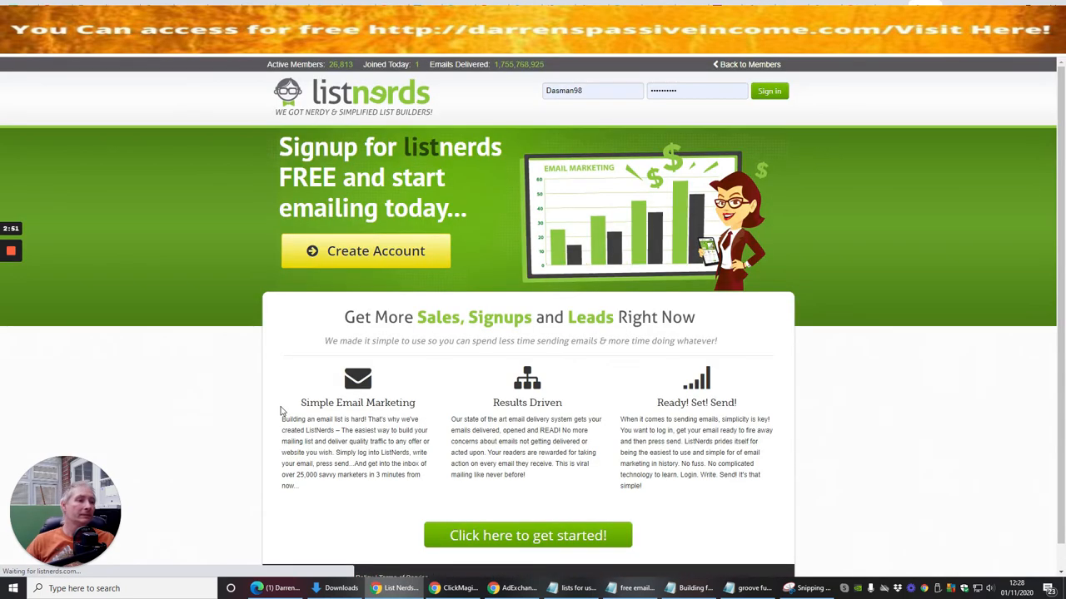
mouse_move(651, 135)
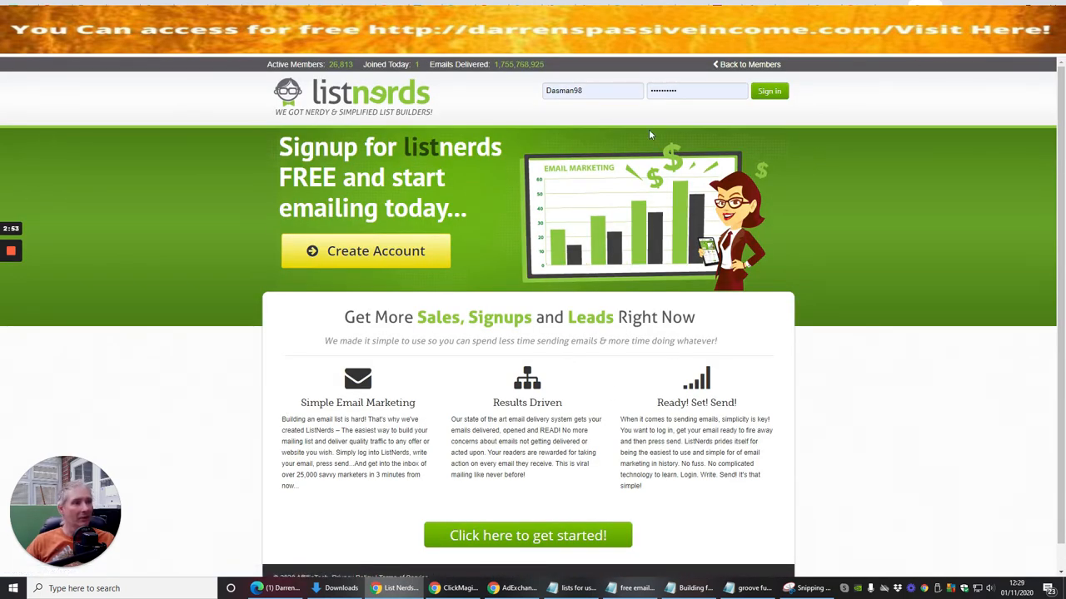
mouse_move(355, 312)
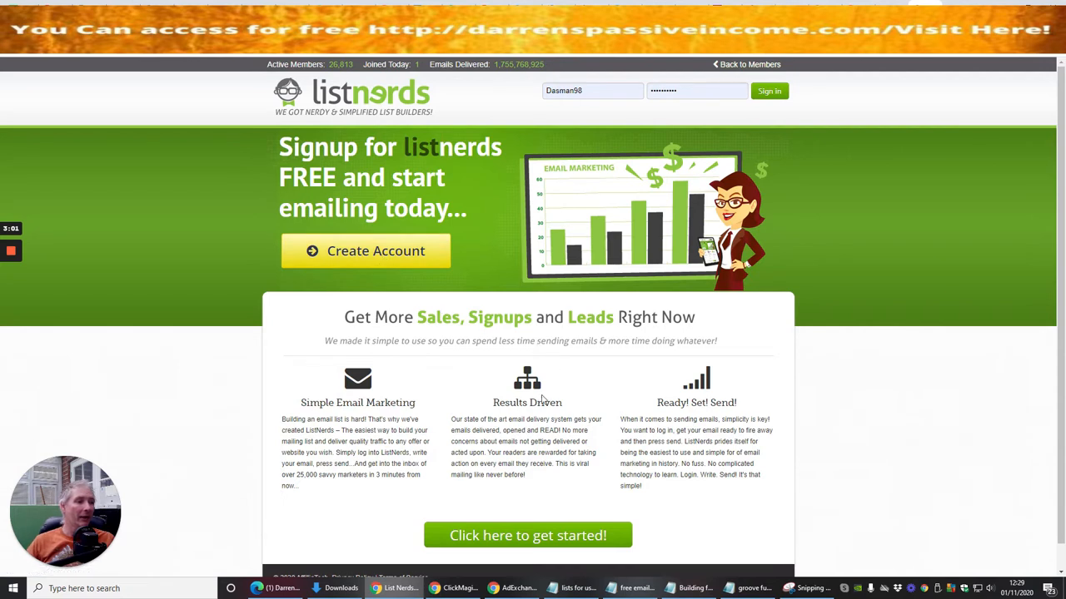
mouse_move(423, 380)
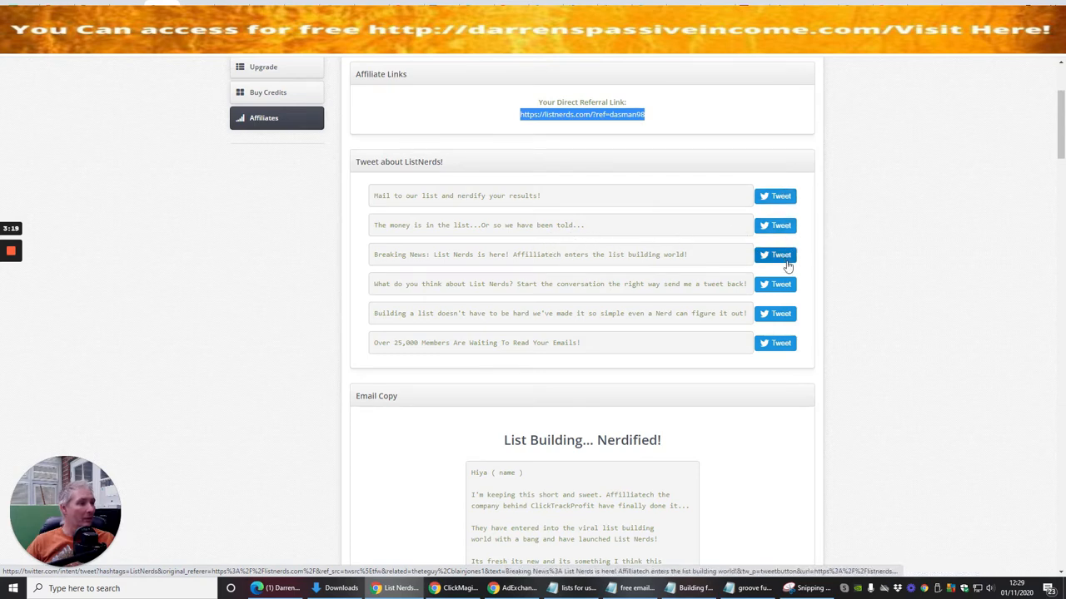
scroll("down", 3)
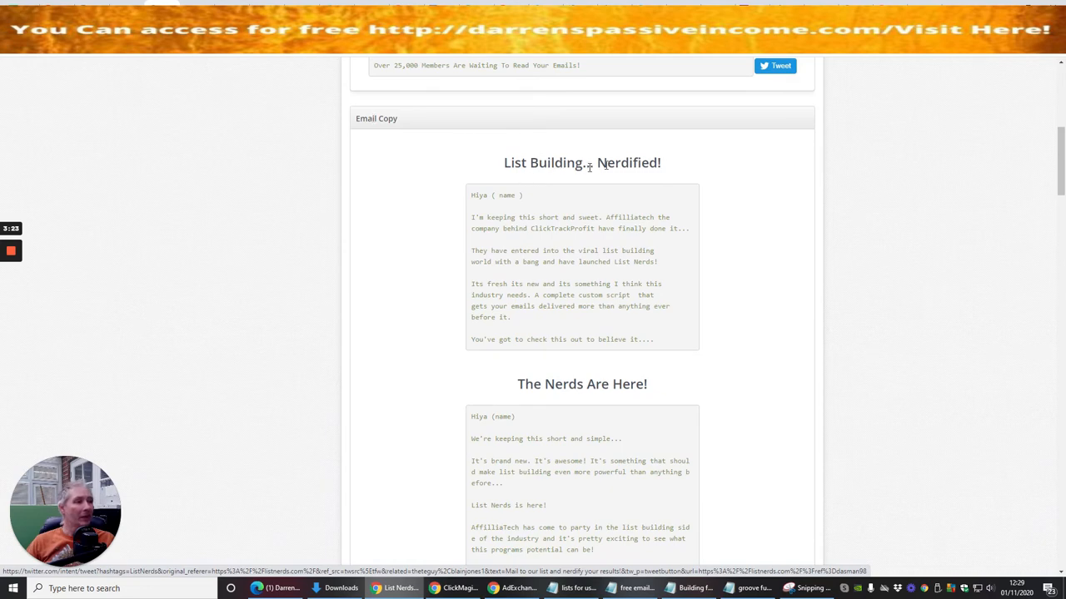
mouse_move(713, 344)
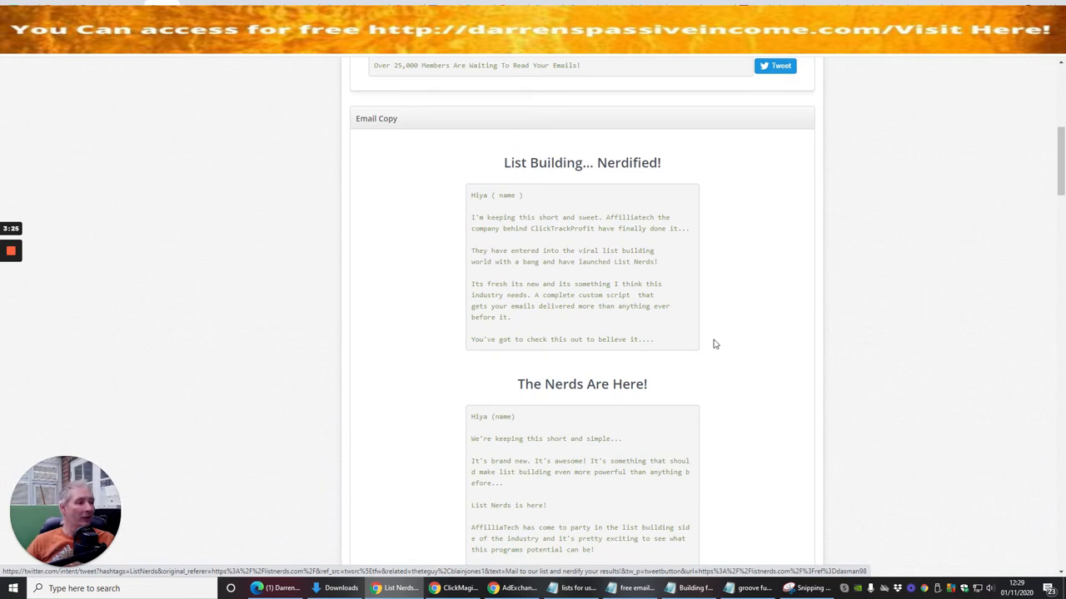
scroll("down", 3)
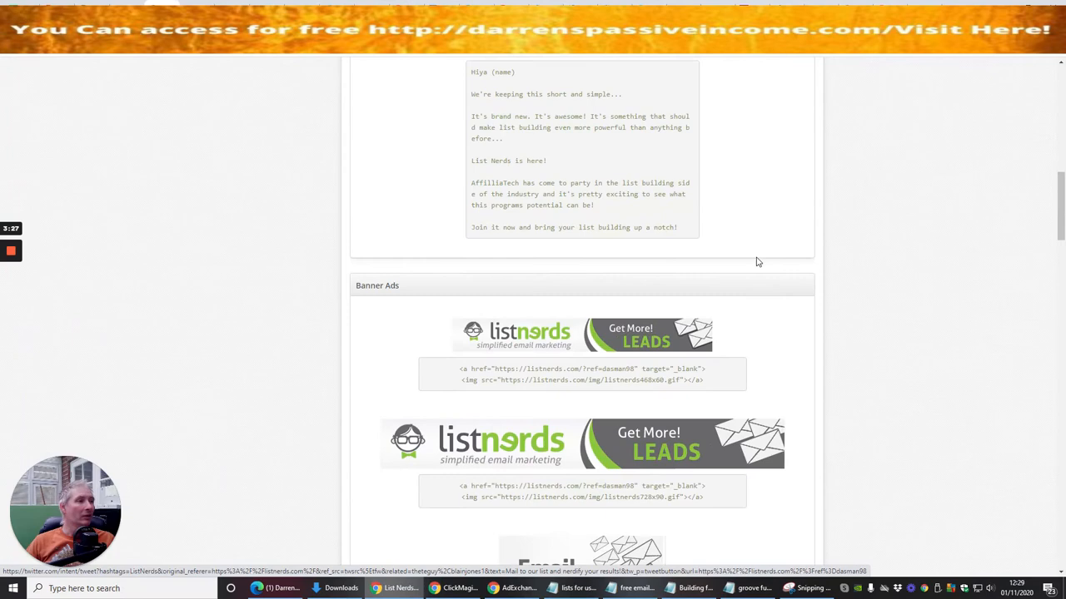
scroll("up", 3)
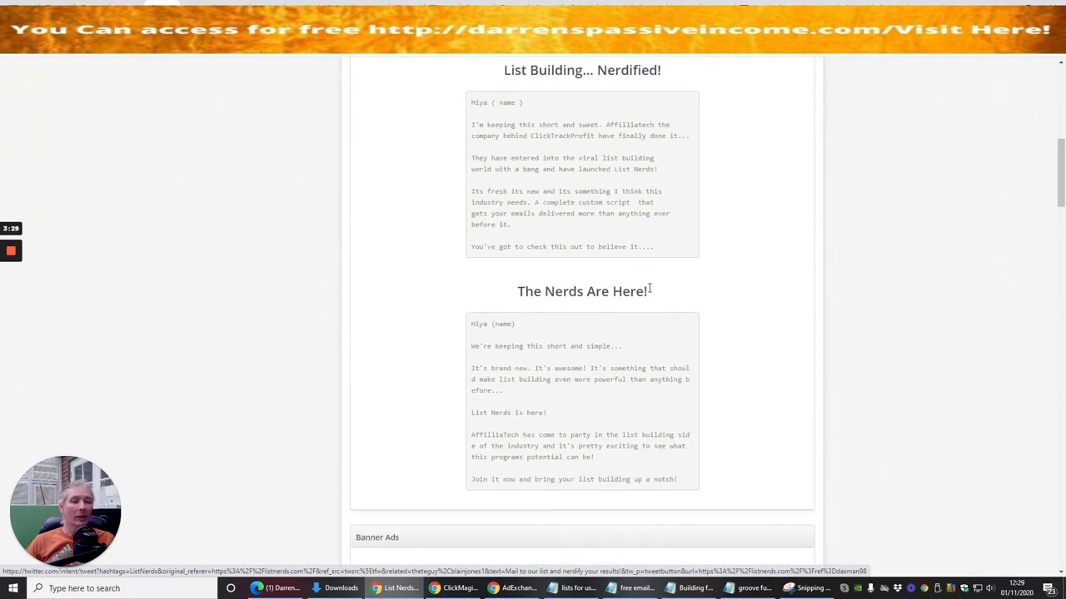
scroll("down", 3)
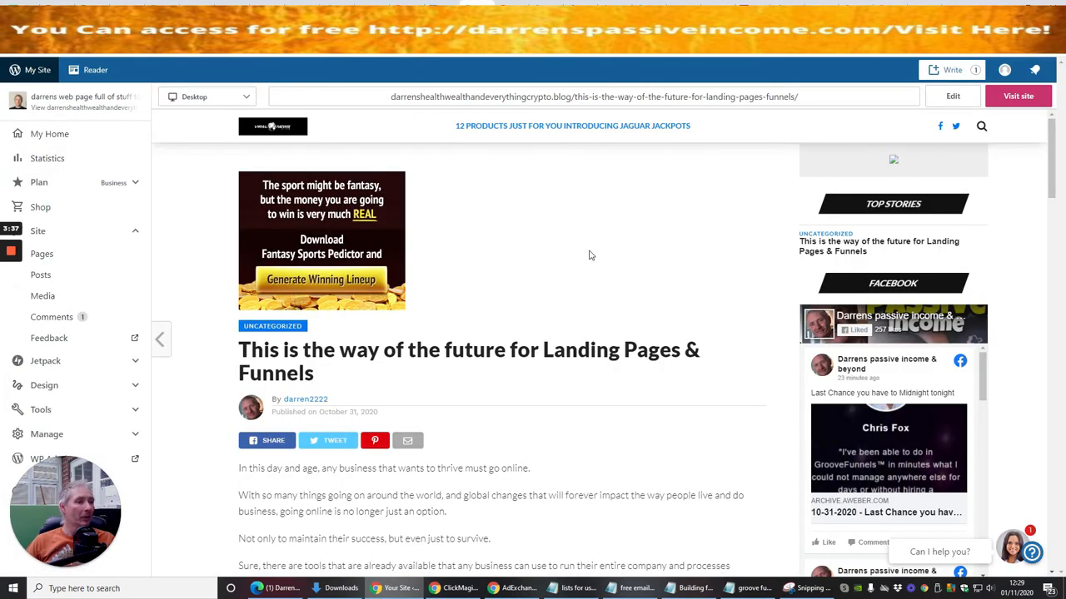
mouse_move(640, 244)
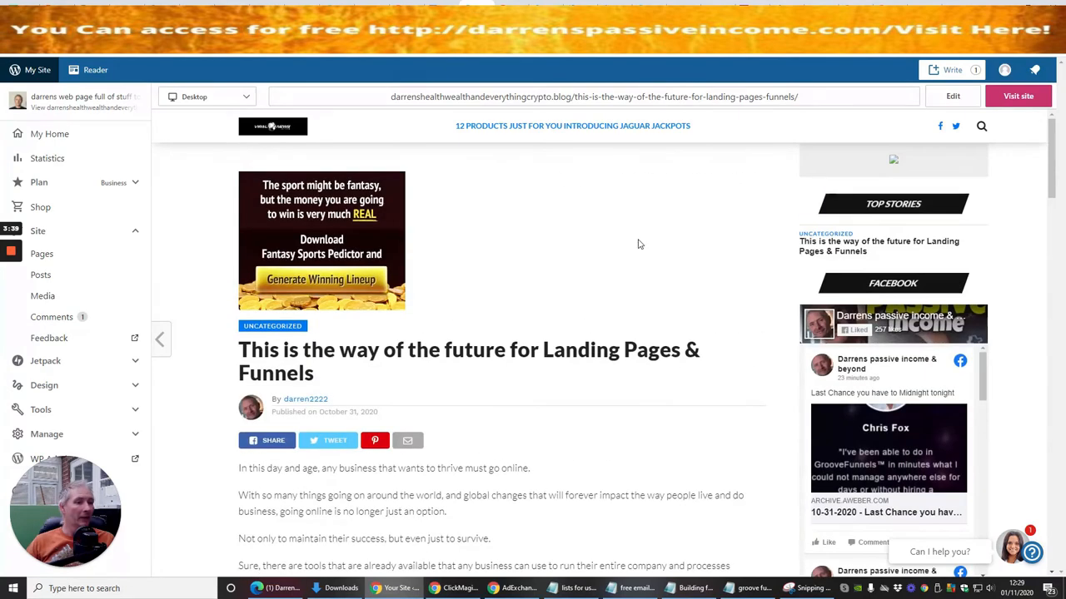
scroll("down", 3)
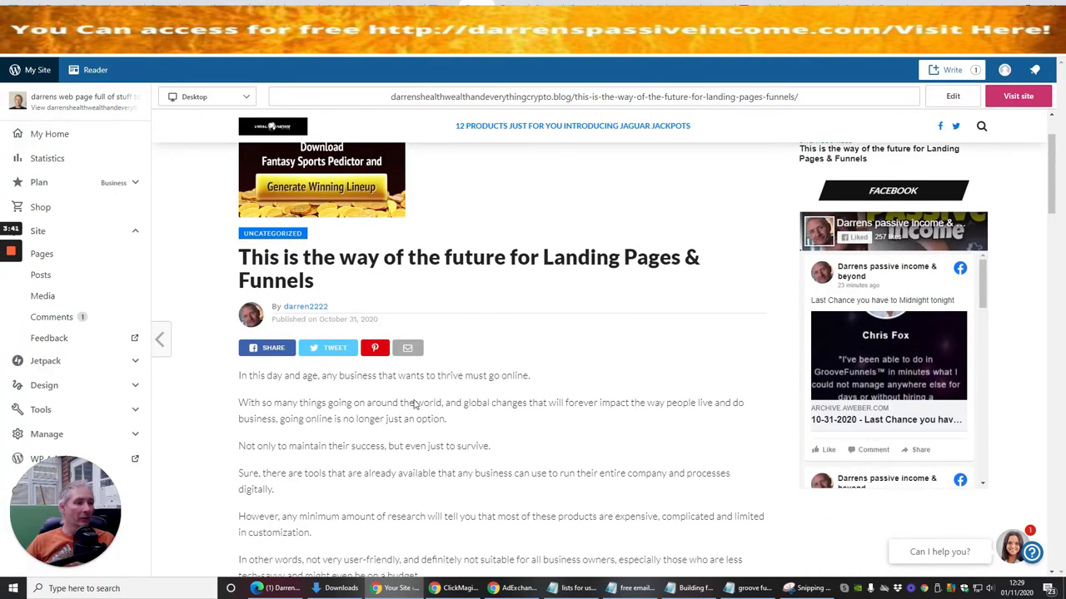
scroll("up", 3)
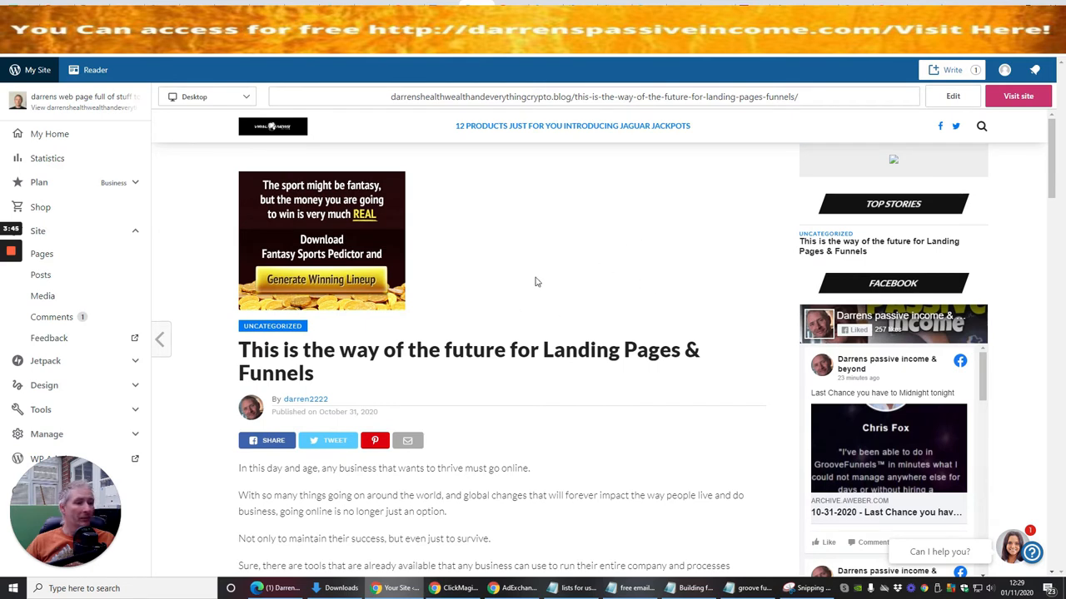
mouse_move(595, 270)
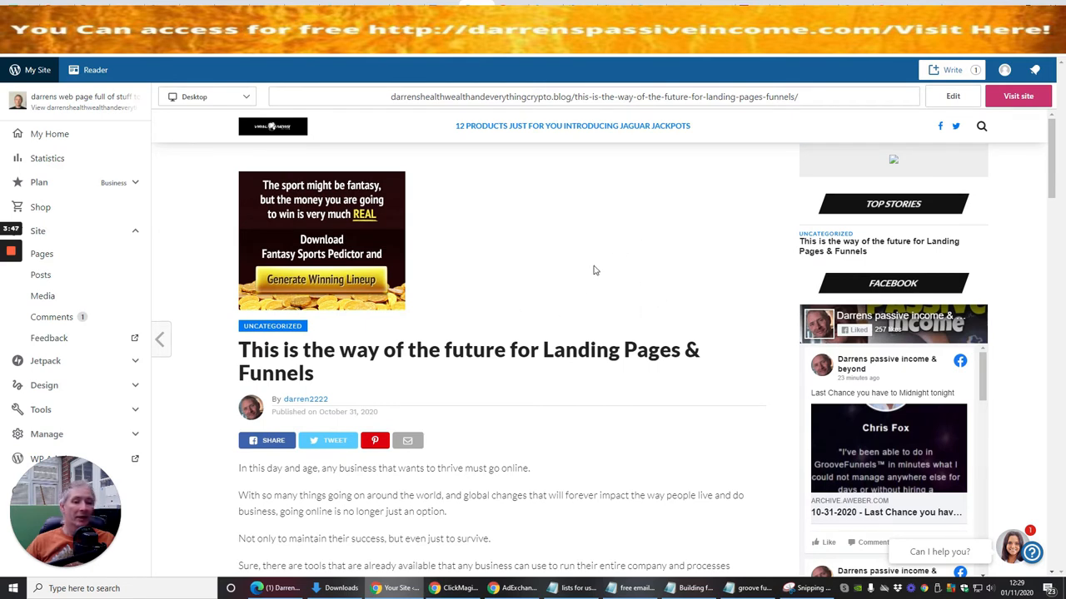
mouse_move(660, 270)
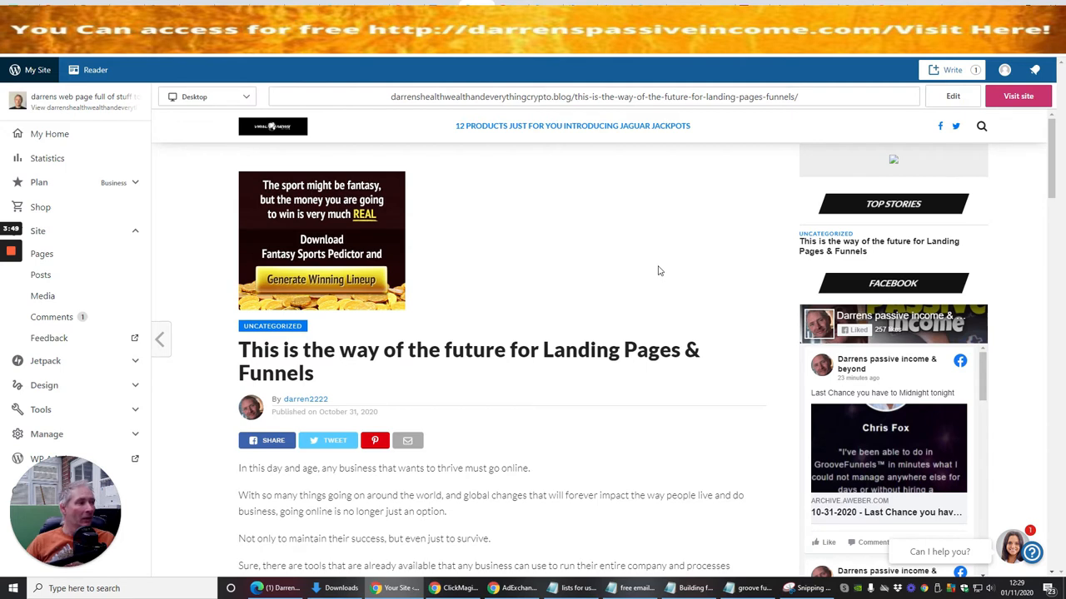
mouse_move(619, 251)
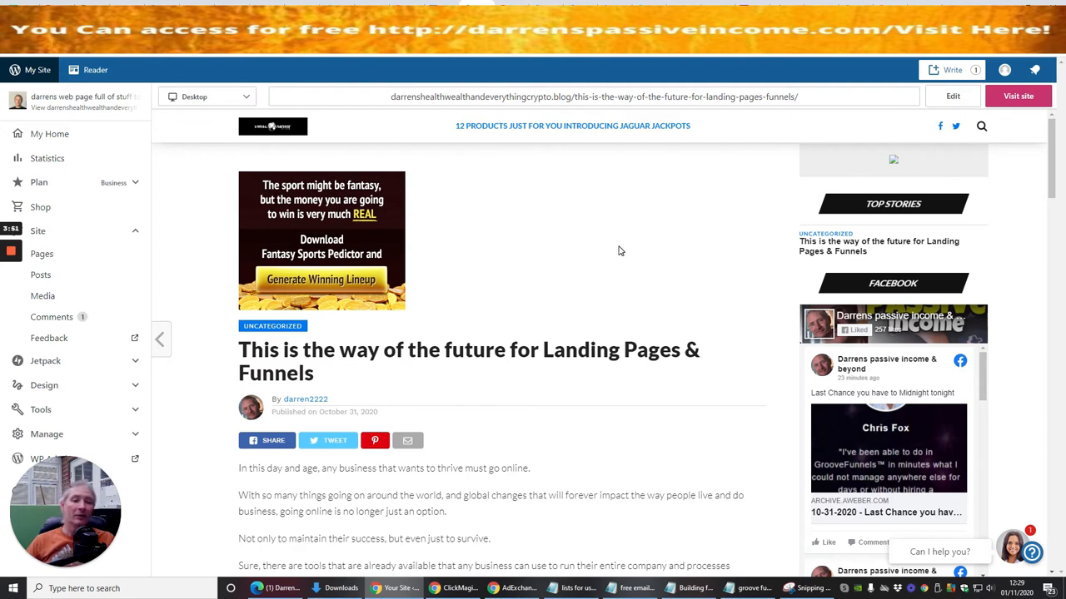
mouse_move(653, 260)
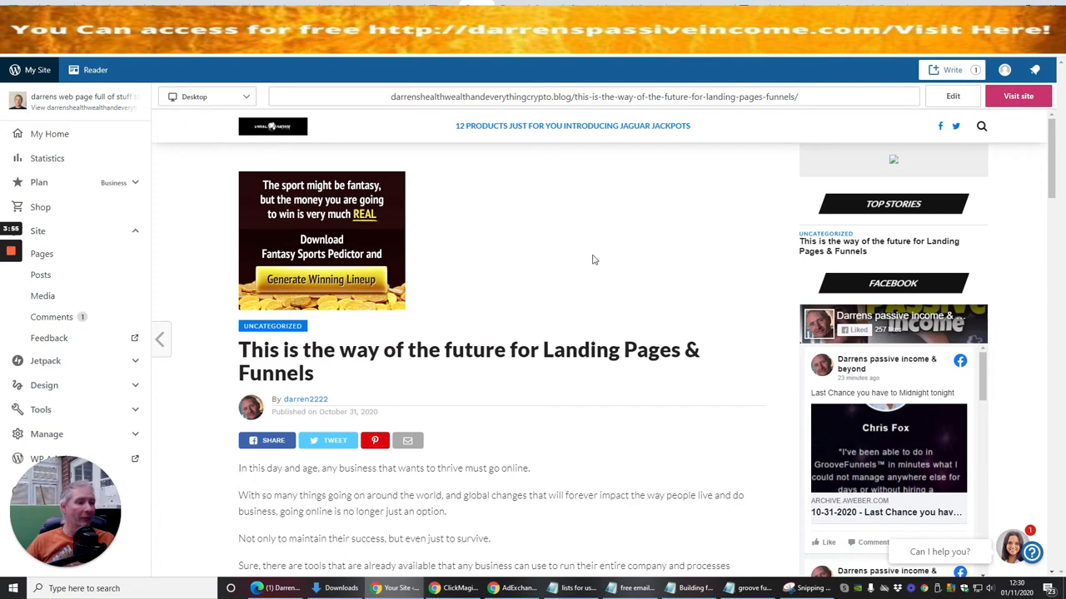
mouse_move(574, 263)
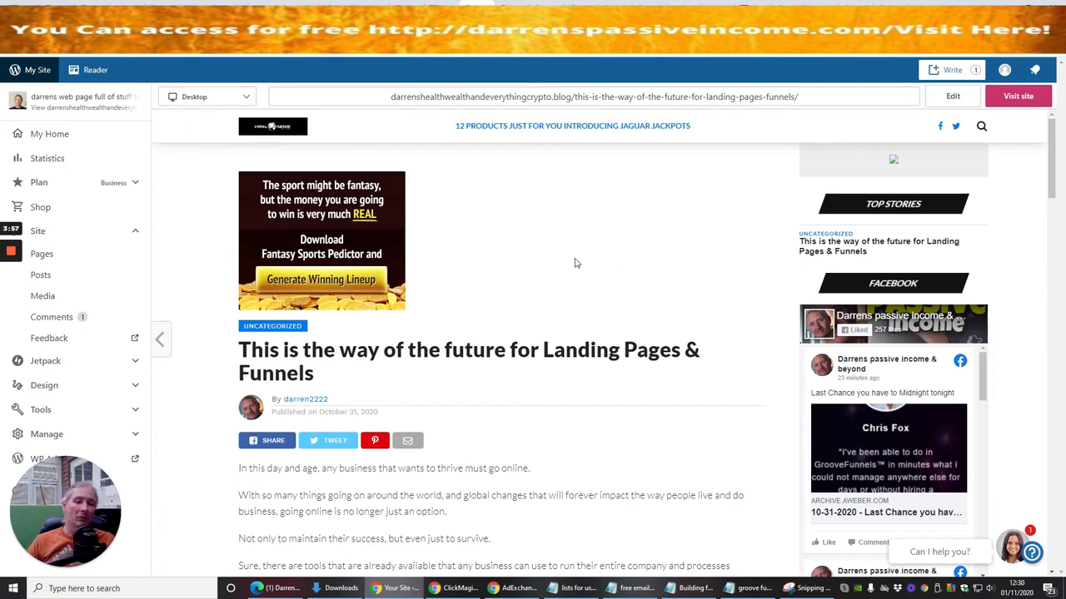
mouse_move(589, 258)
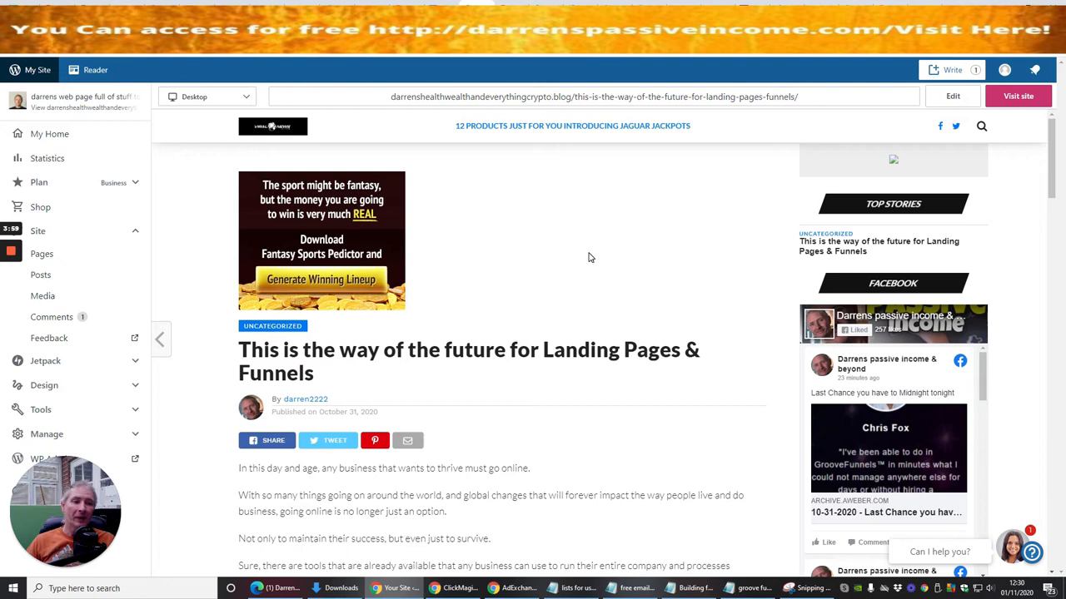
mouse_move(554, 244)
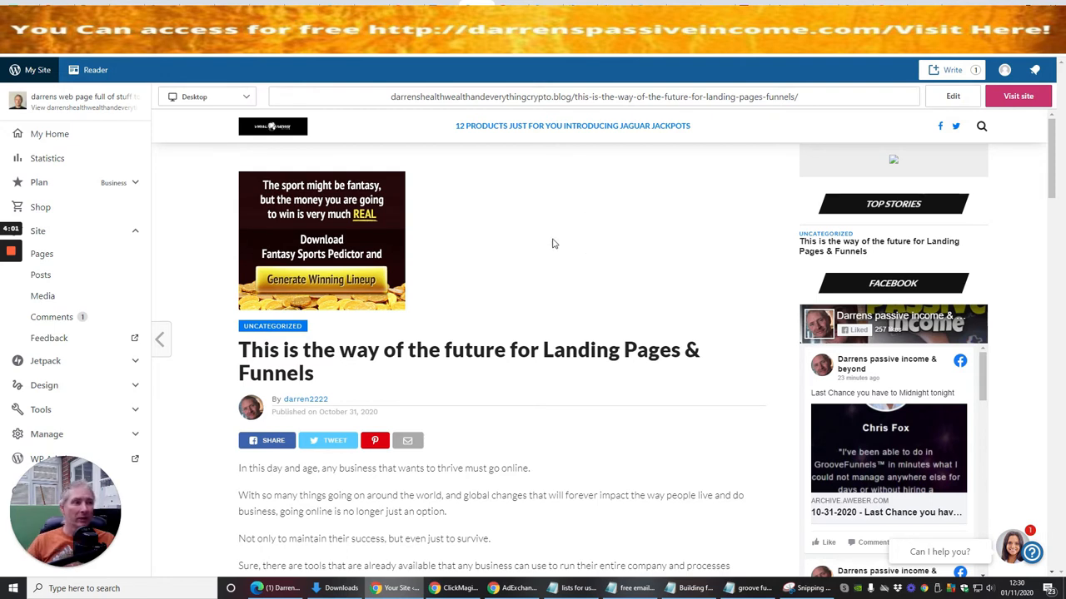
mouse_move(607, 222)
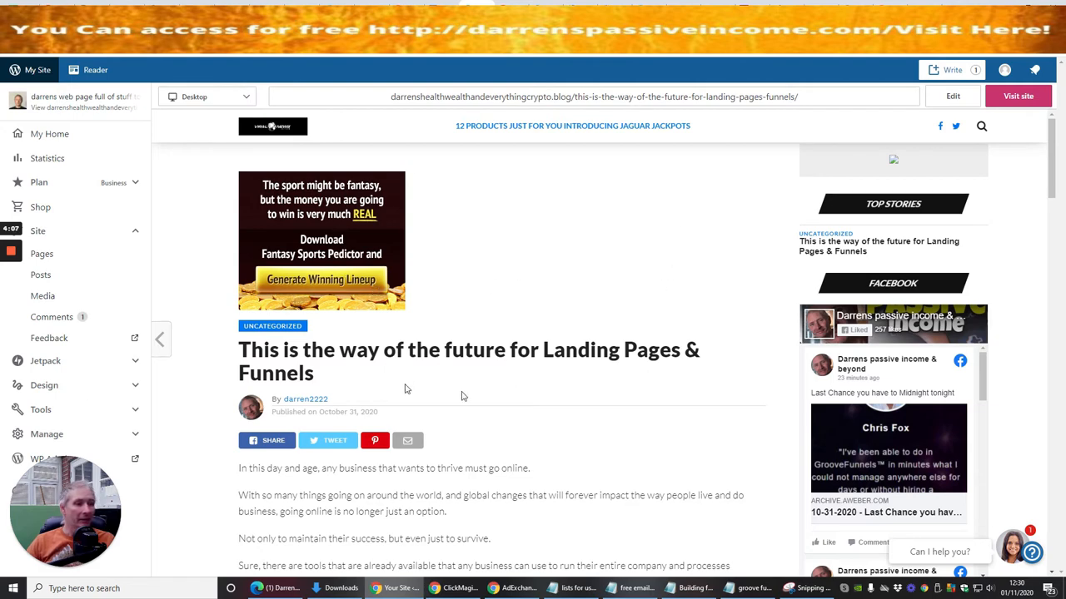
mouse_move(602, 397)
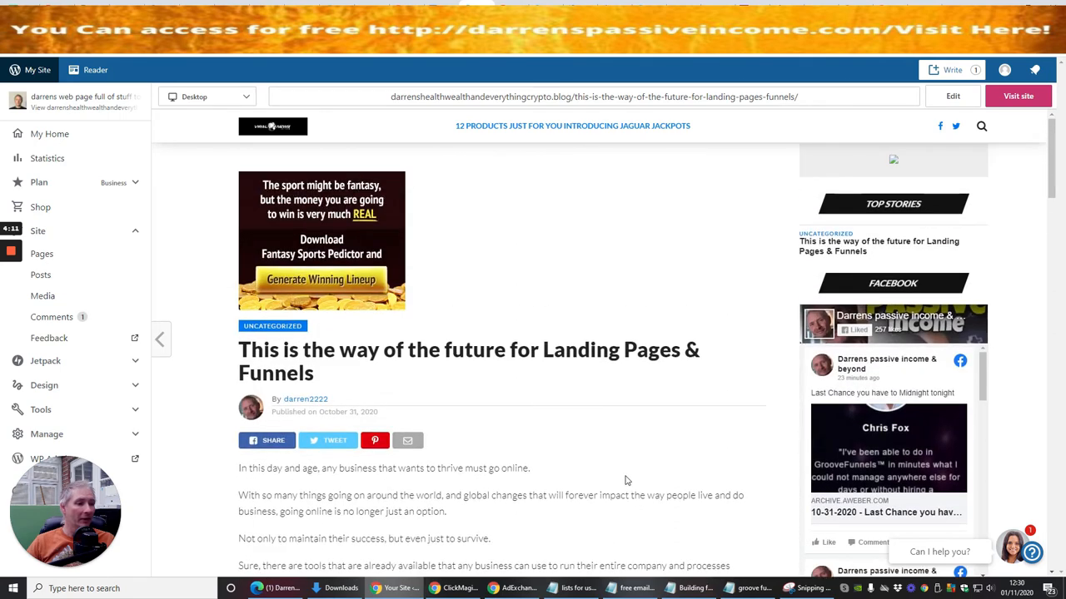
mouse_move(540, 416)
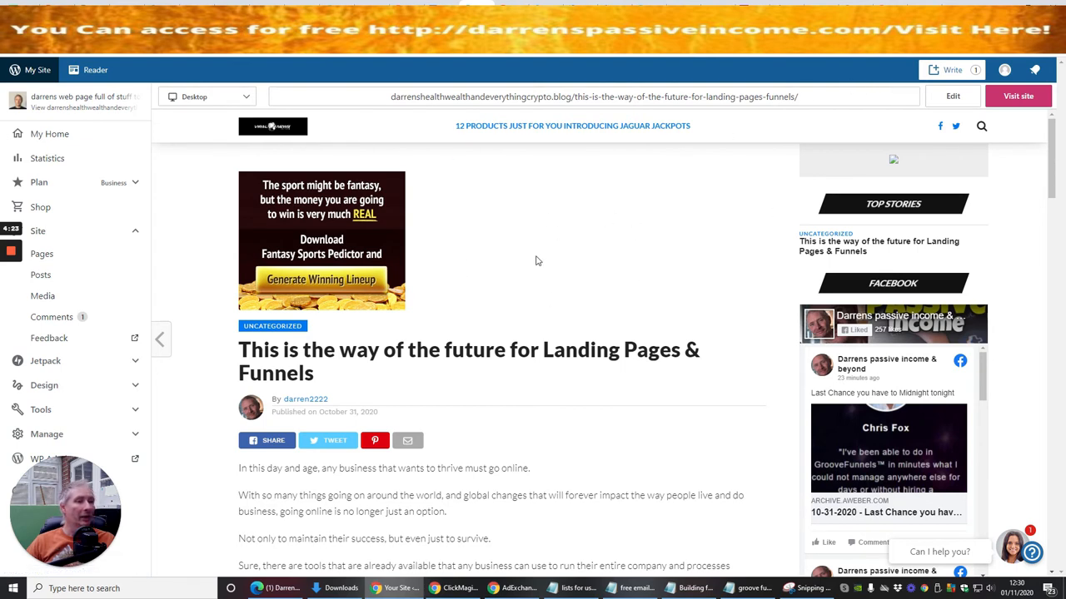
mouse_move(534, 223)
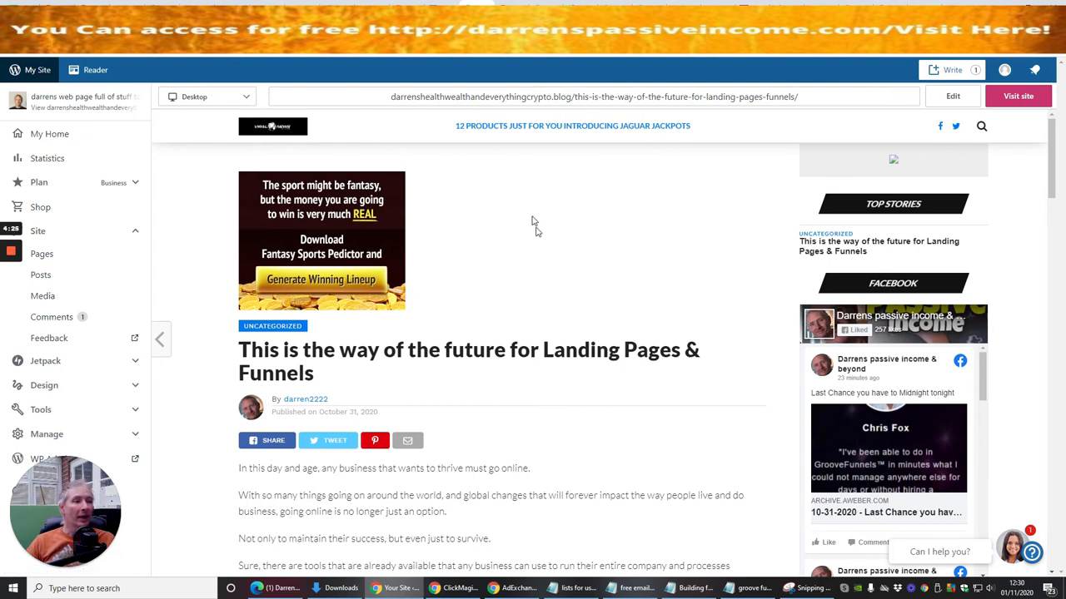
mouse_move(548, 190)
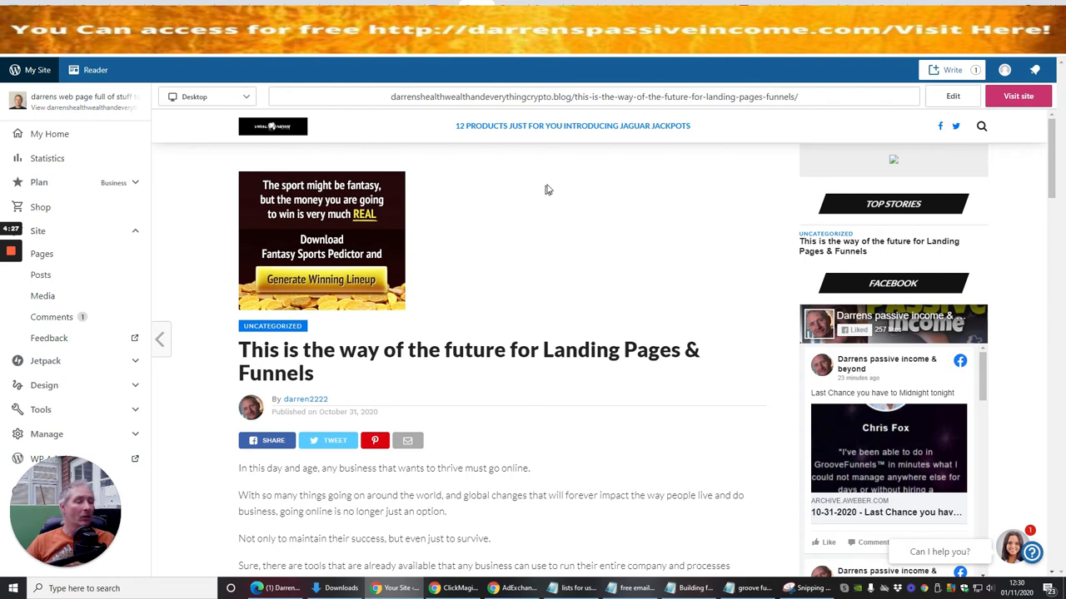
mouse_move(650, 222)
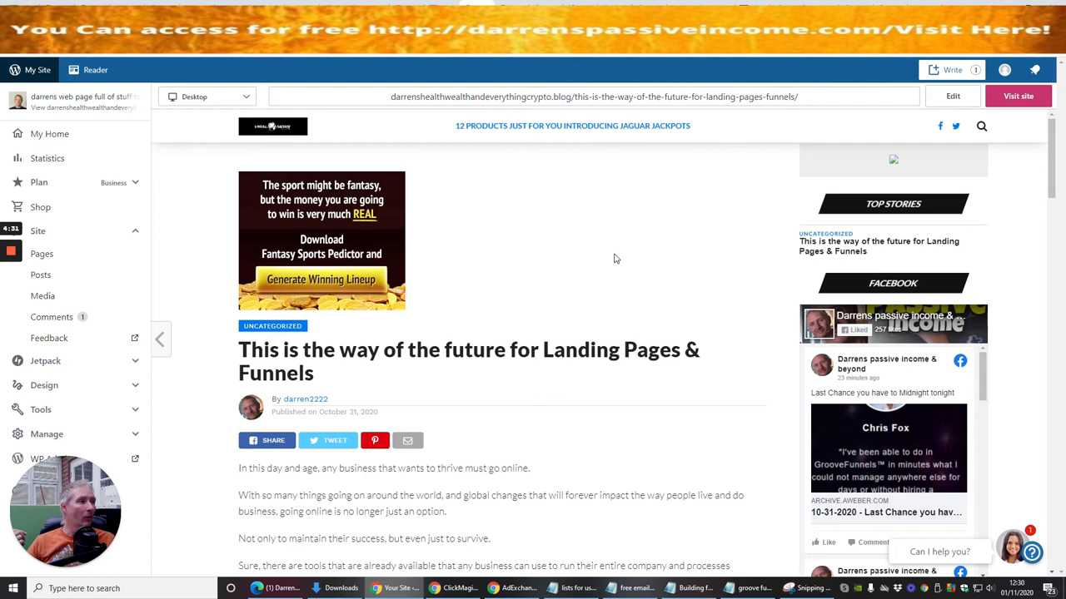
mouse_move(561, 229)
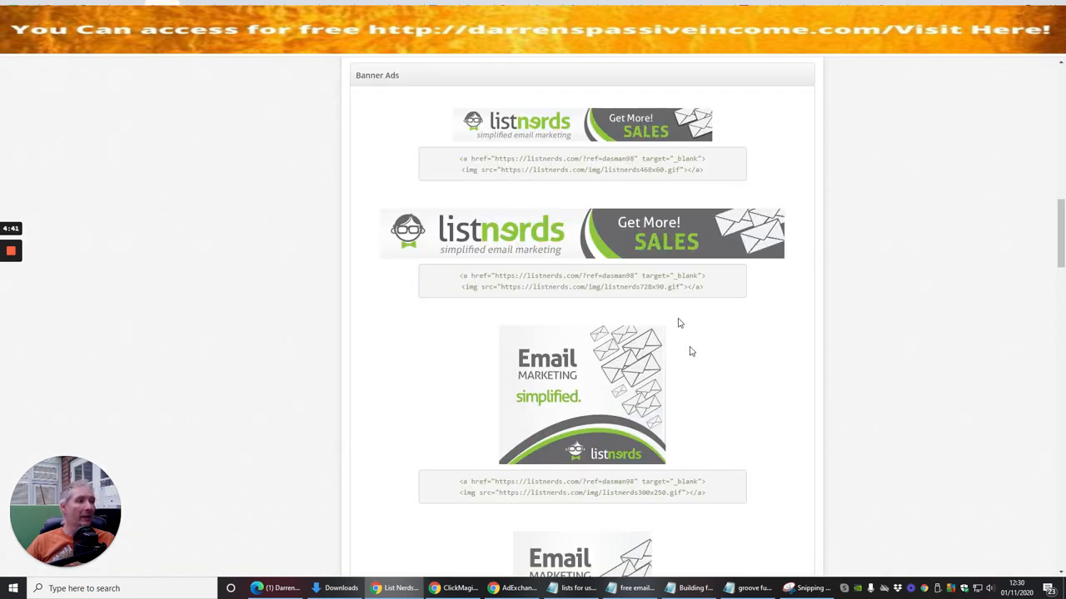
Scroll through the Banner Ads codes, then back up toward the Affiliate Links
scroll("down", 3)
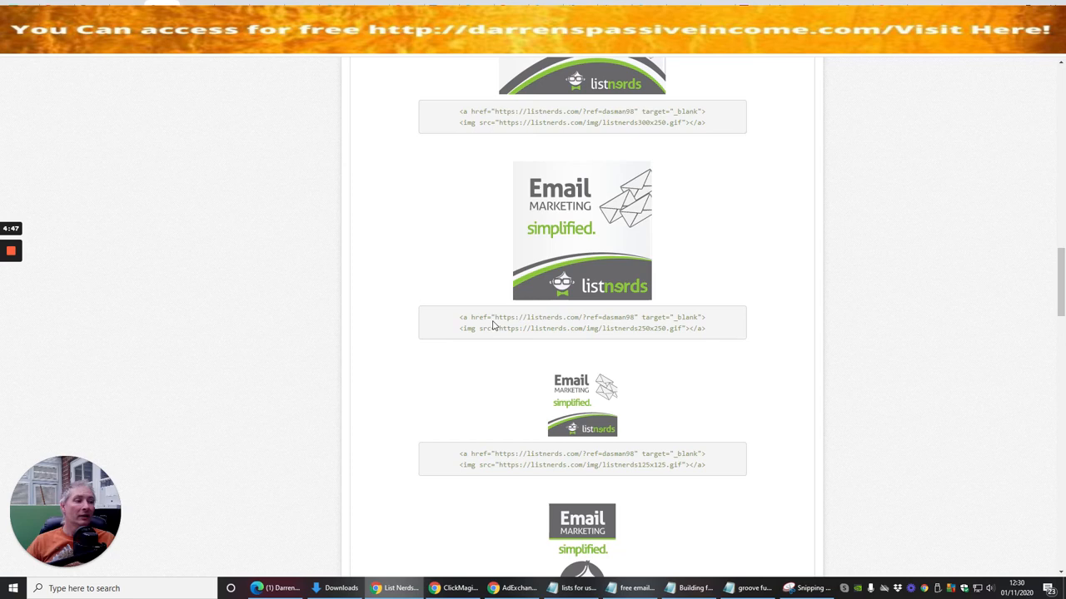
scroll("down", 3)
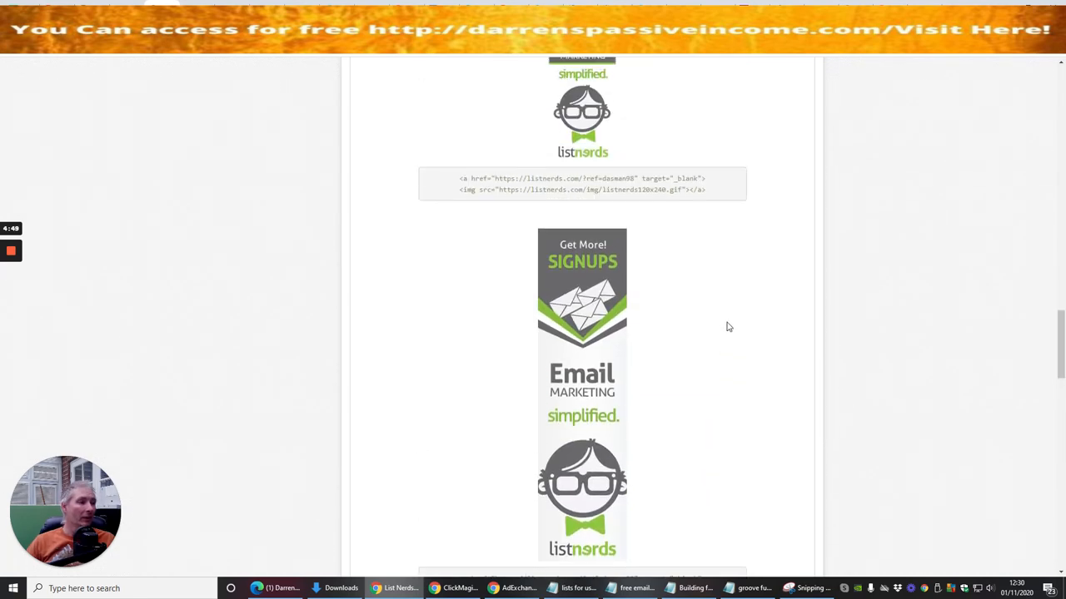
scroll("down", 3)
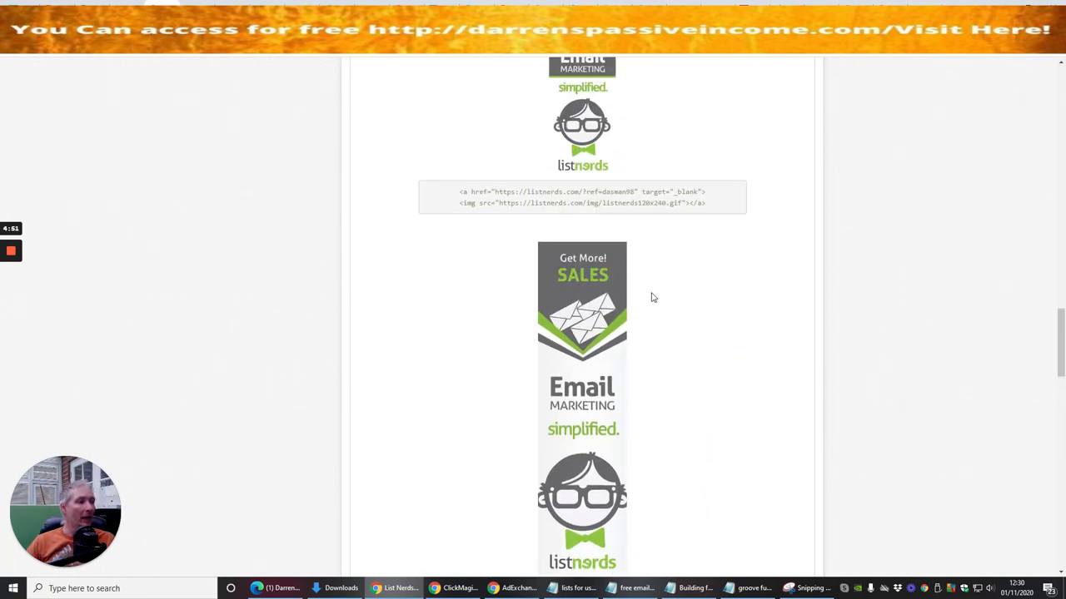
scroll("down", 3)
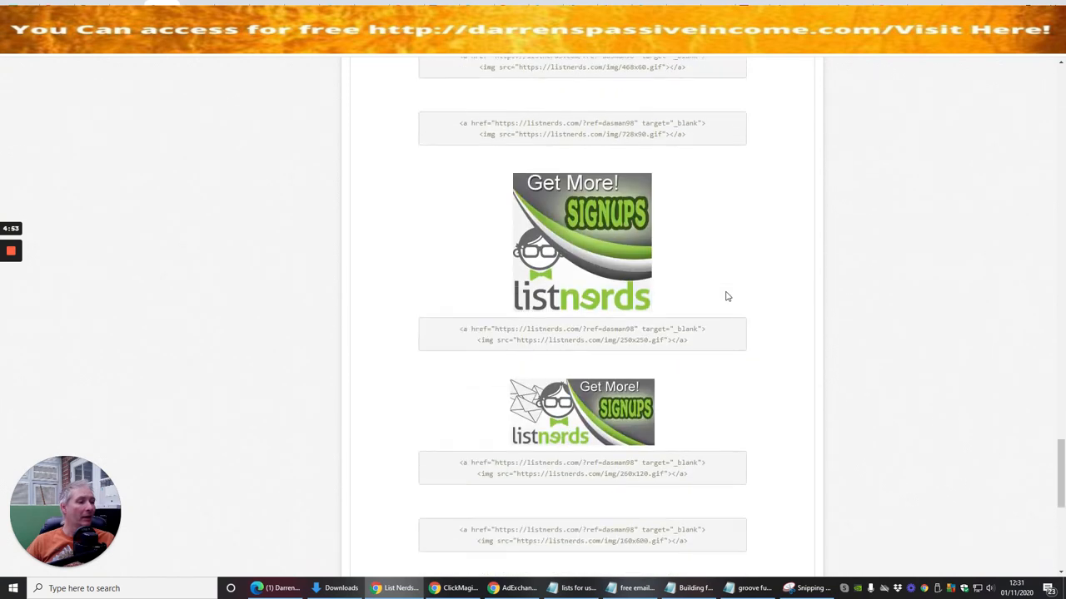
scroll("down", 3)
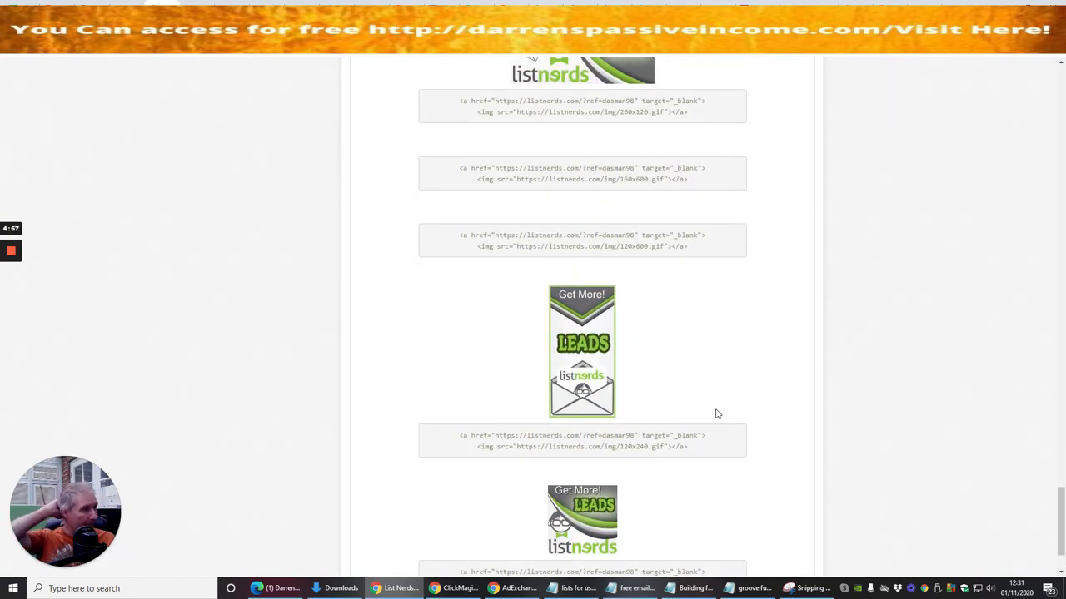
scroll("up", 3)
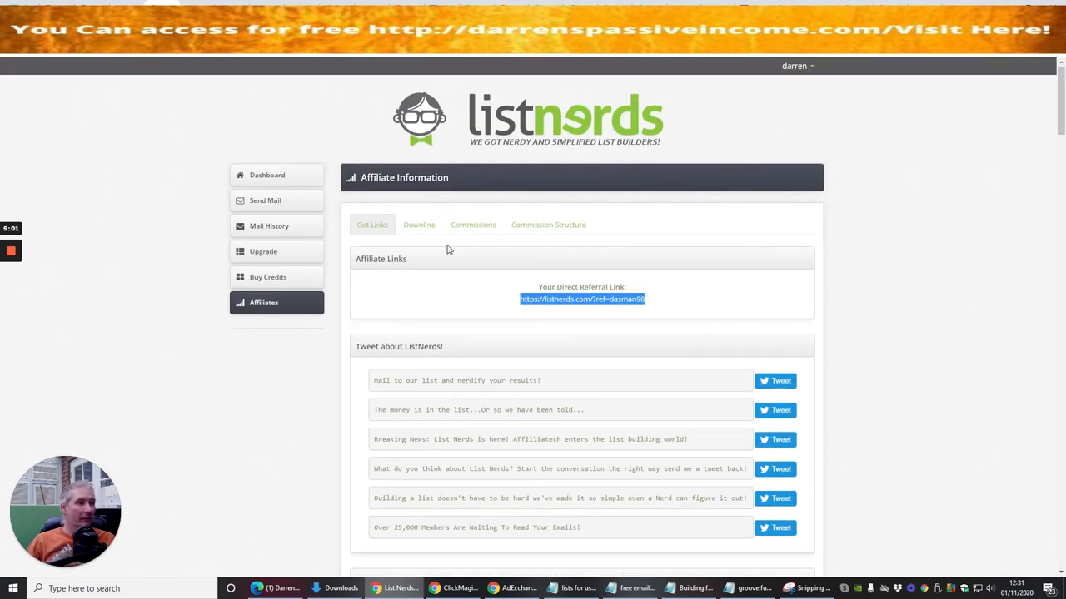
Review the Commission Structure levels, from Red Fish at 5% to Whale at 30%
left_click(547, 224)
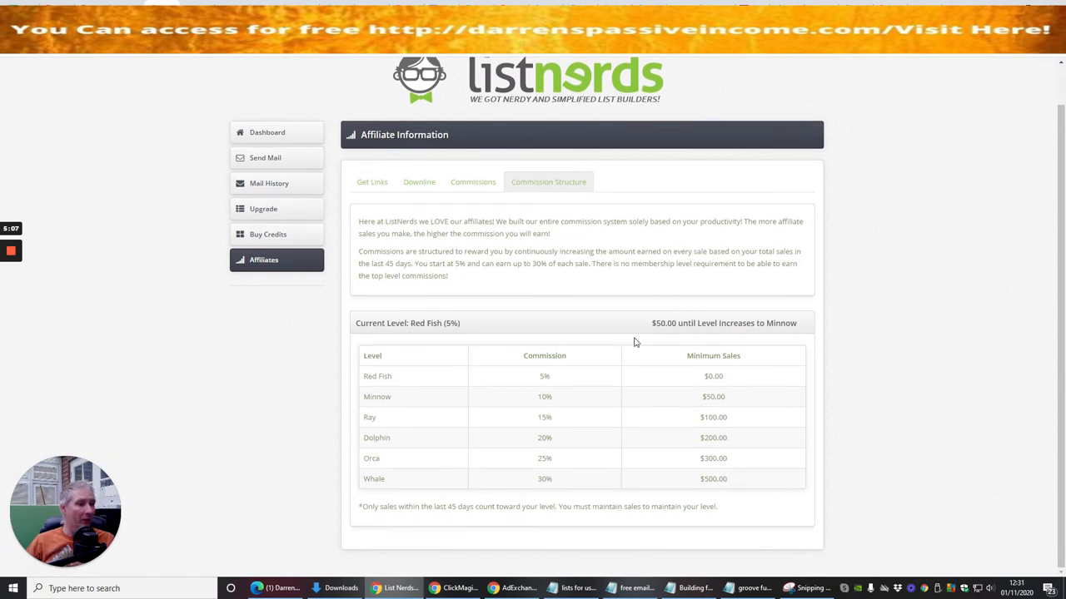
mouse_move(683, 328)
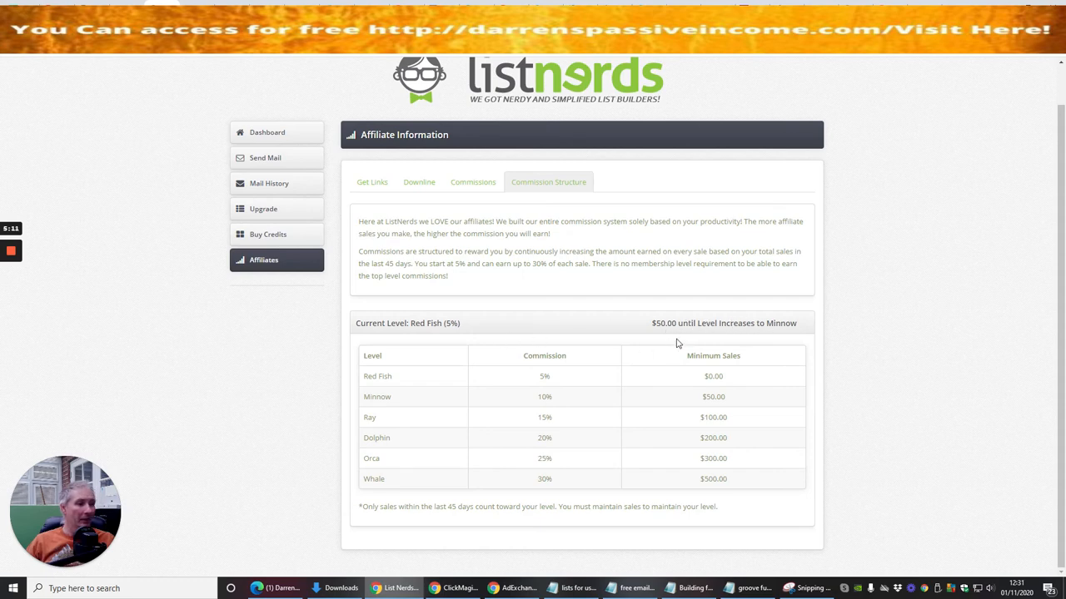
mouse_move(679, 337)
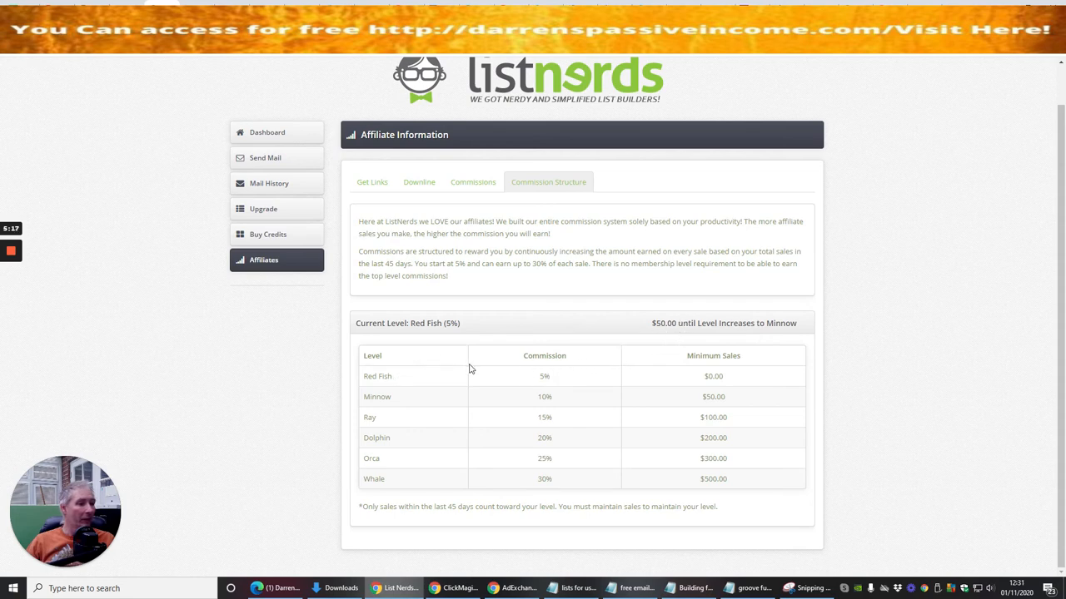
mouse_move(398, 290)
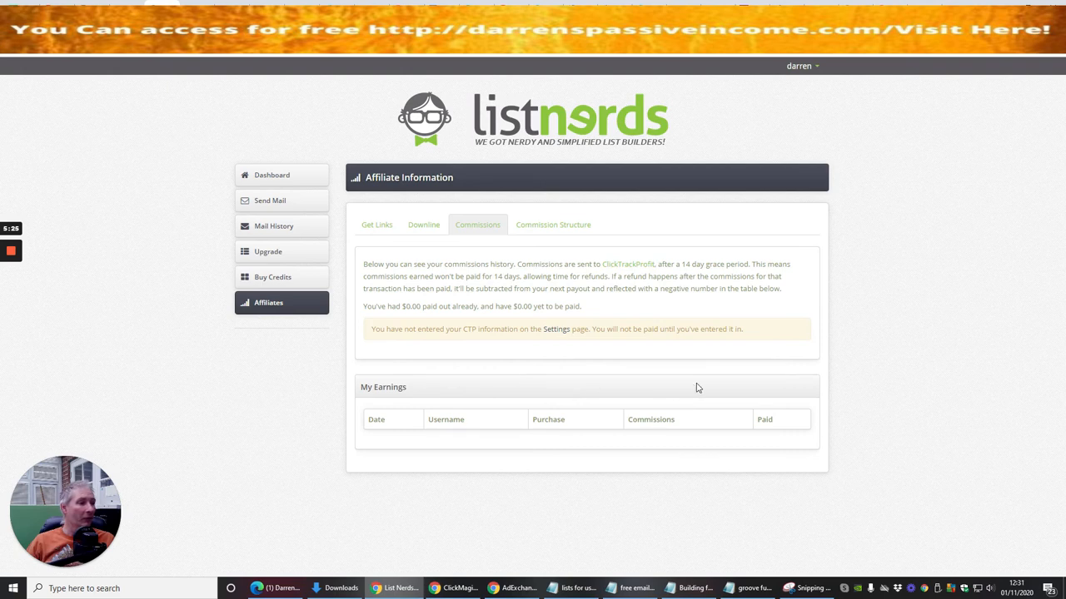
Check the Downline tab, then return to Get Links and scroll to the Email Copy
left_click(423, 225)
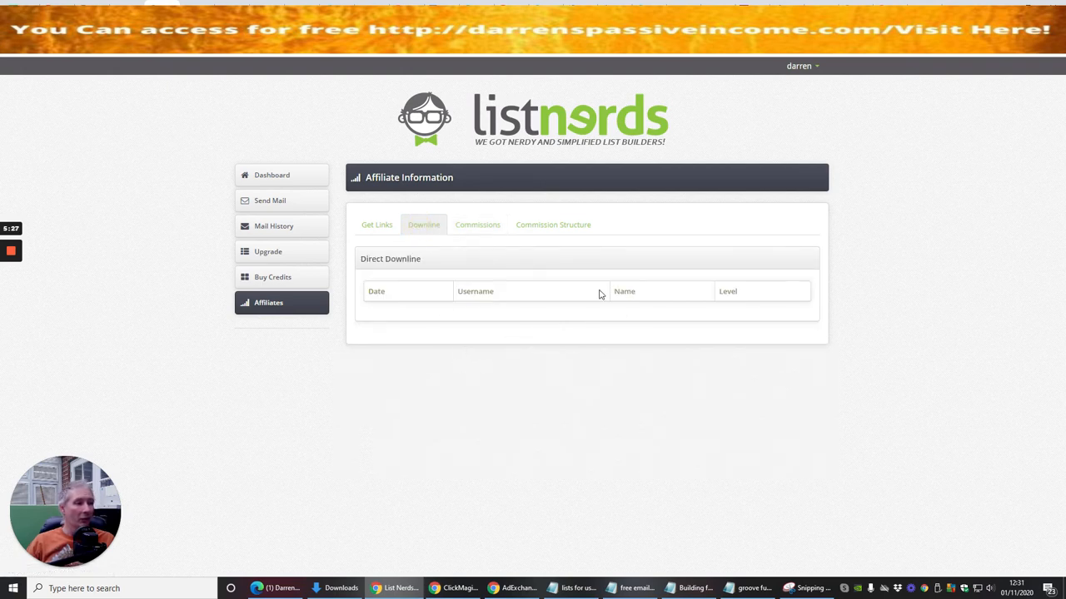
left_click(376, 224)
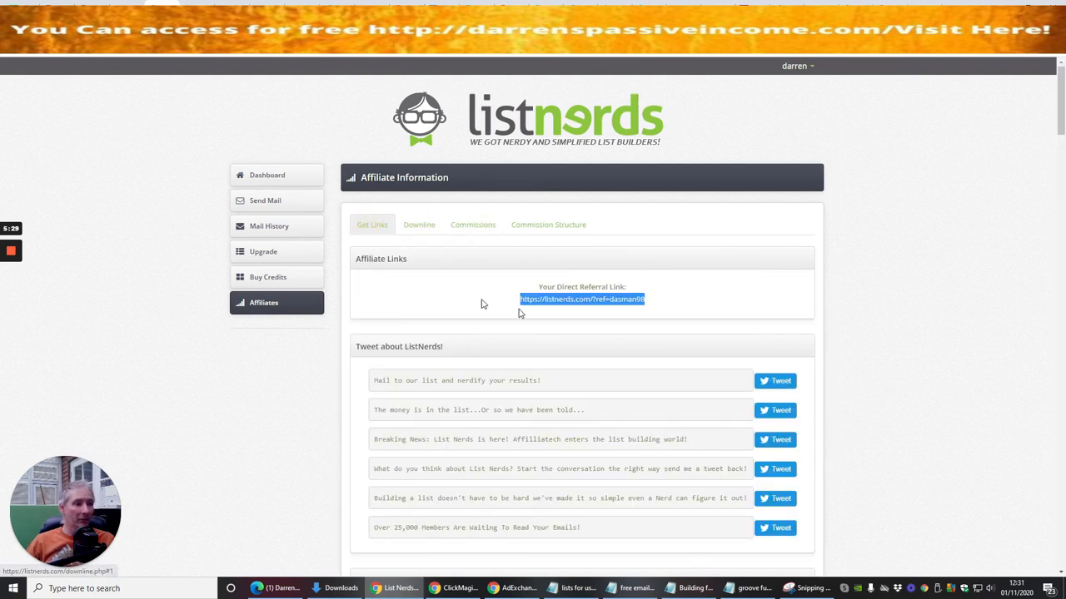
scroll("down", 3)
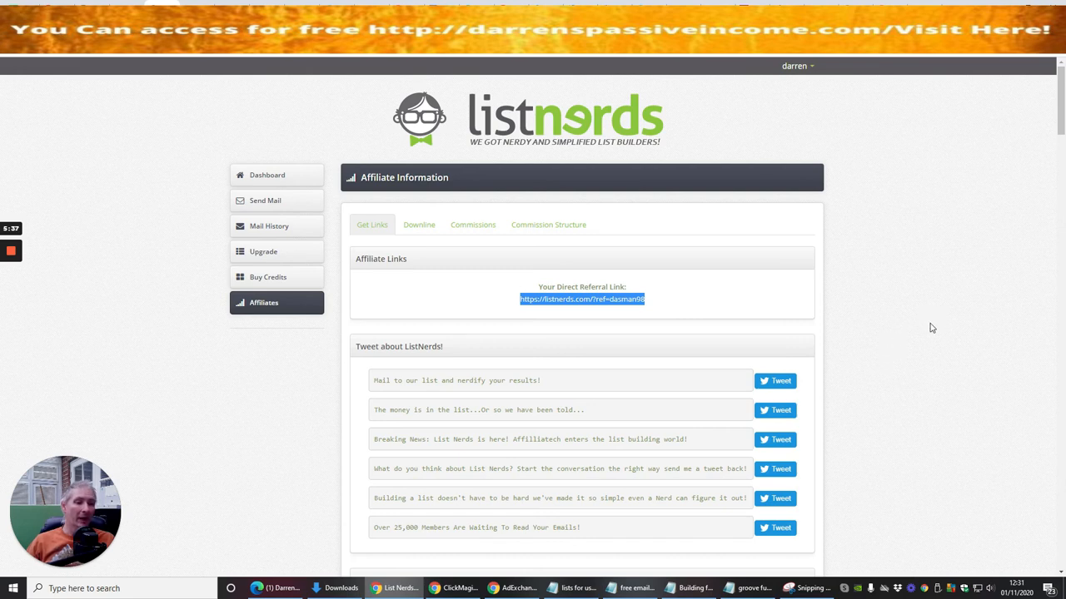
scroll("down", 3)
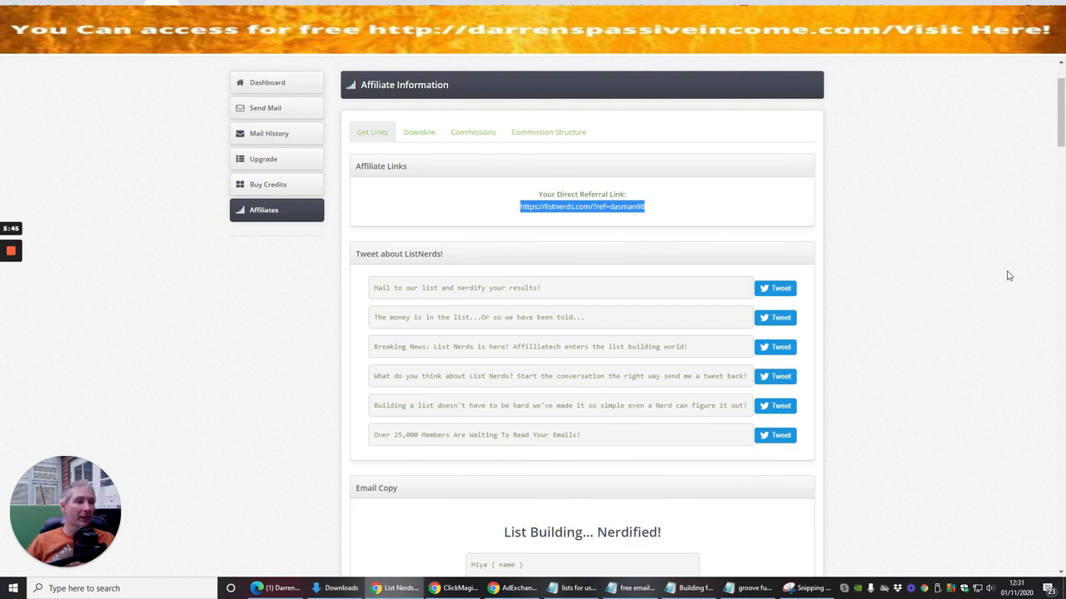
mouse_move(114, 346)
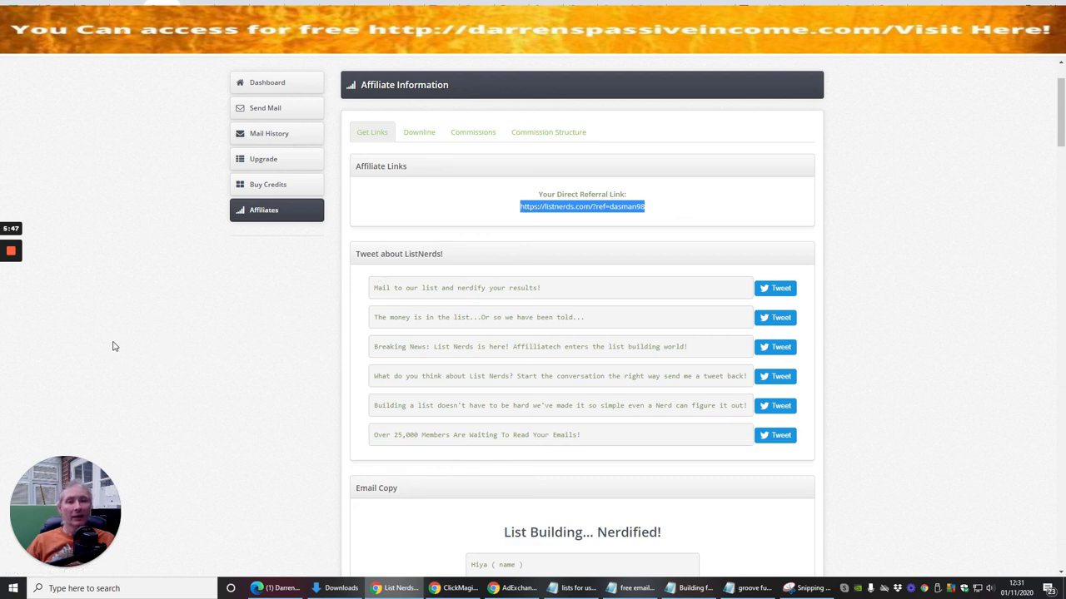